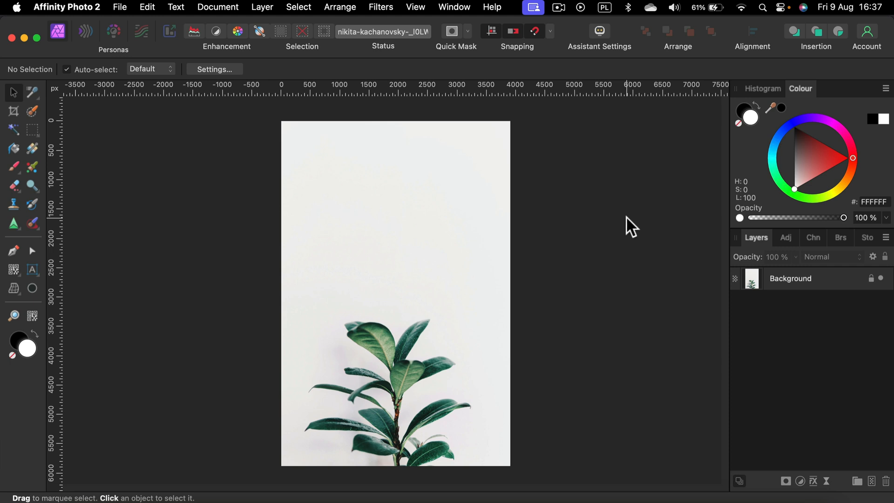
{"action": "mouse_move", "coordinate": [630, 226]}
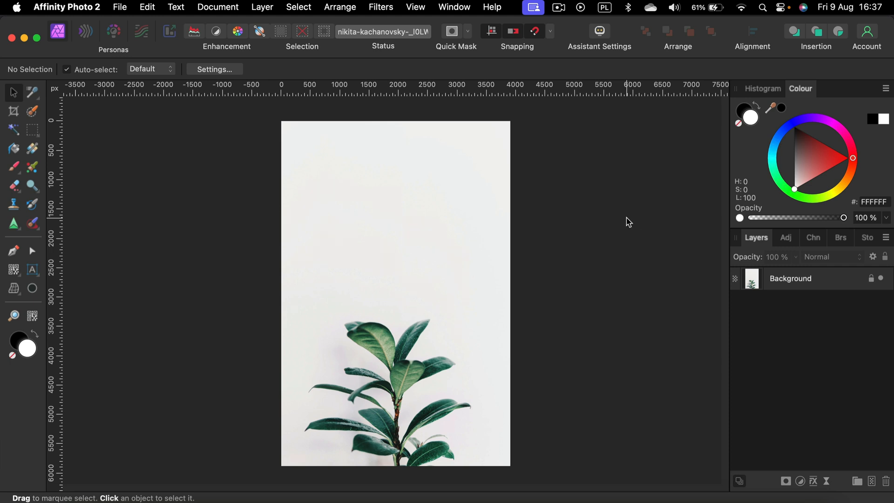
{"action": "mouse_move", "coordinate": [486, 154]}
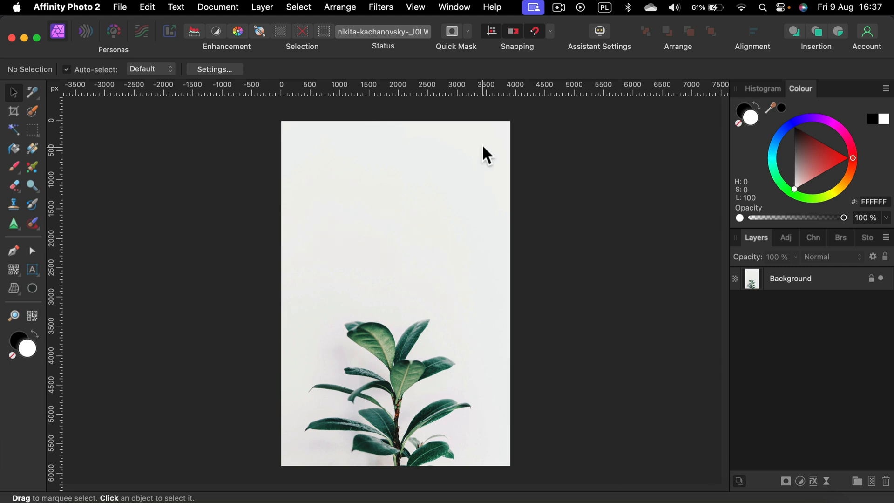
{"action": "mouse_move", "coordinate": [419, 252]}
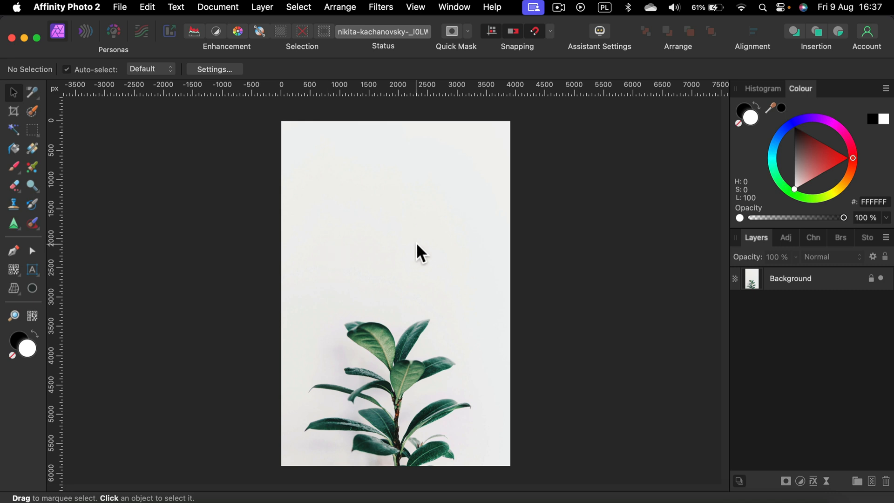
{"action": "mouse_move", "coordinate": [450, 242]}
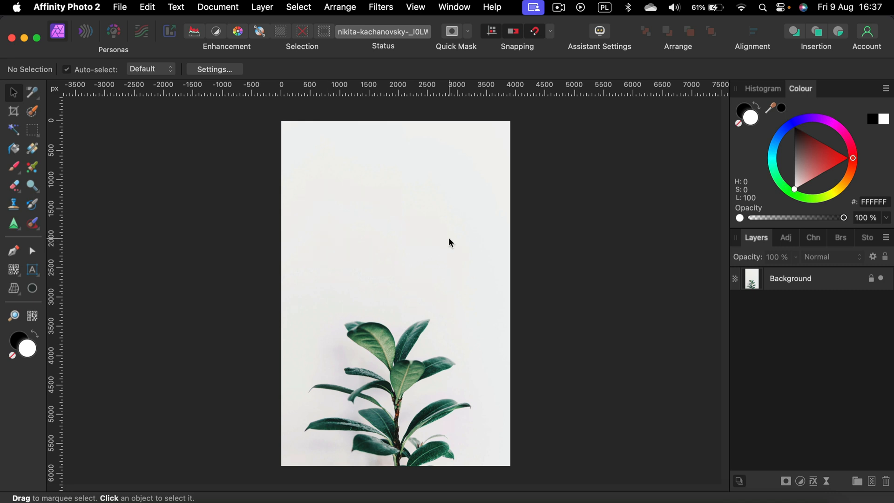
{"action": "mouse_move", "coordinate": [427, 205]}
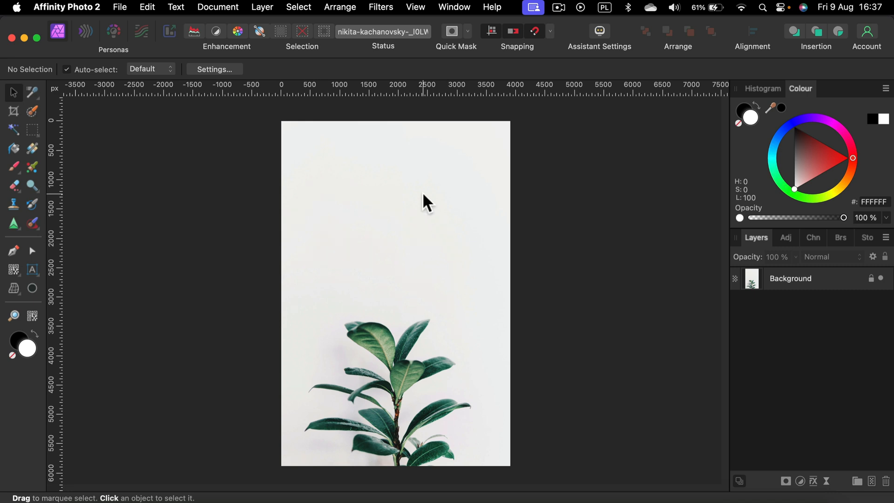
Unlock the Background layer and start a Select Sampled Colour selection
{"action": "left_click", "coordinate": [789, 278]}
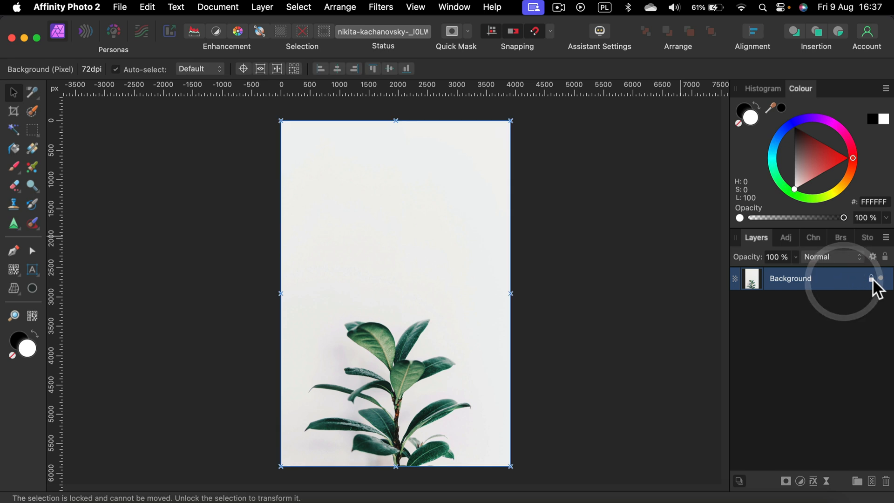
{"action": "left_click", "coordinate": [298, 7]}
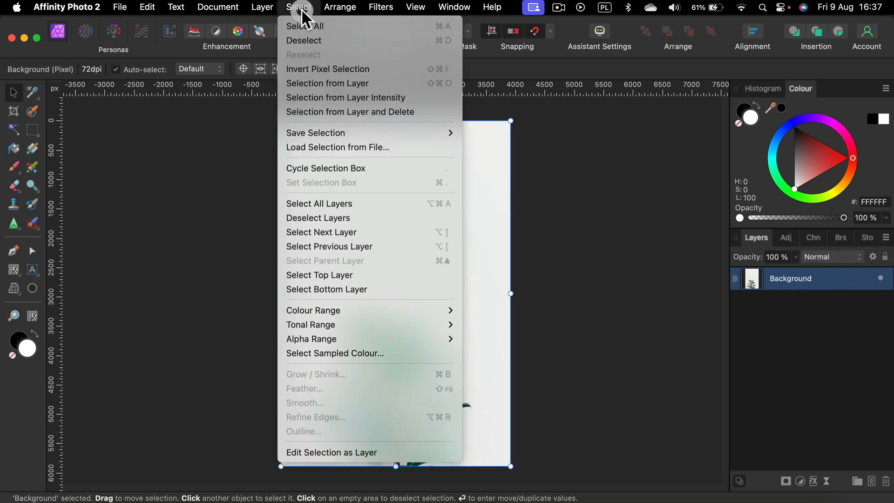
{"action": "mouse_move", "coordinate": [334, 353]}
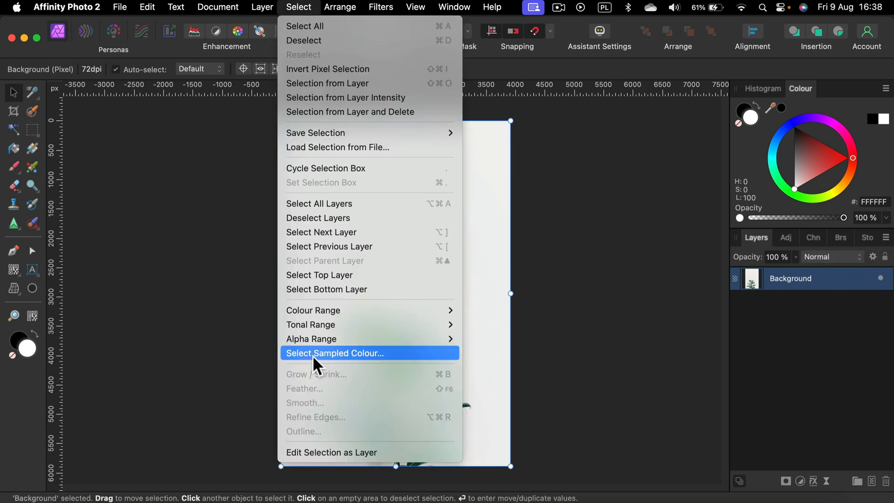
{"action": "left_click", "coordinate": [333, 353]}
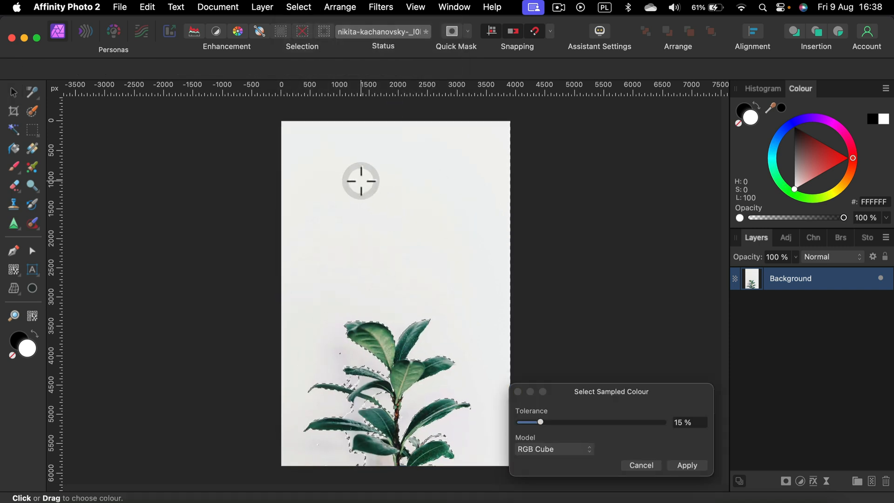
{"action": "mouse_move", "coordinate": [345, 269]}
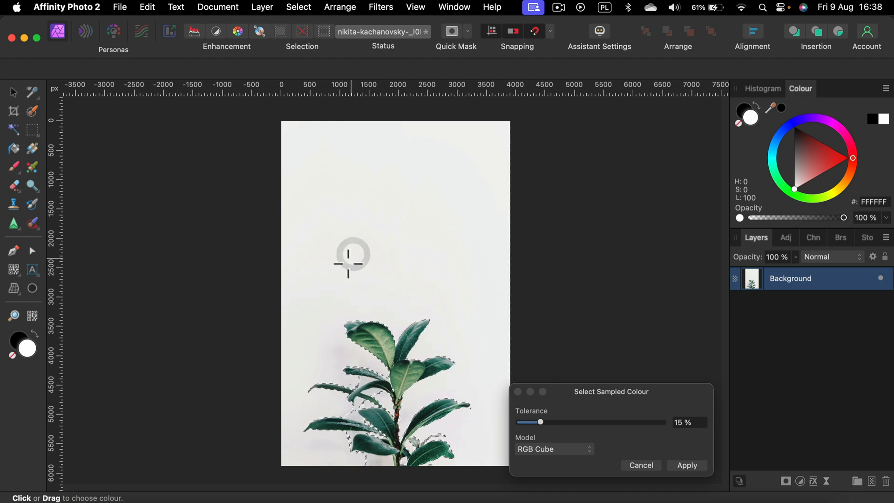
Adjust the sampled-colour tolerance to 31% for the white backdrop
{"action": "left_click_drag", "start_coordinate": [538, 422], "coordinate": [543, 422]}
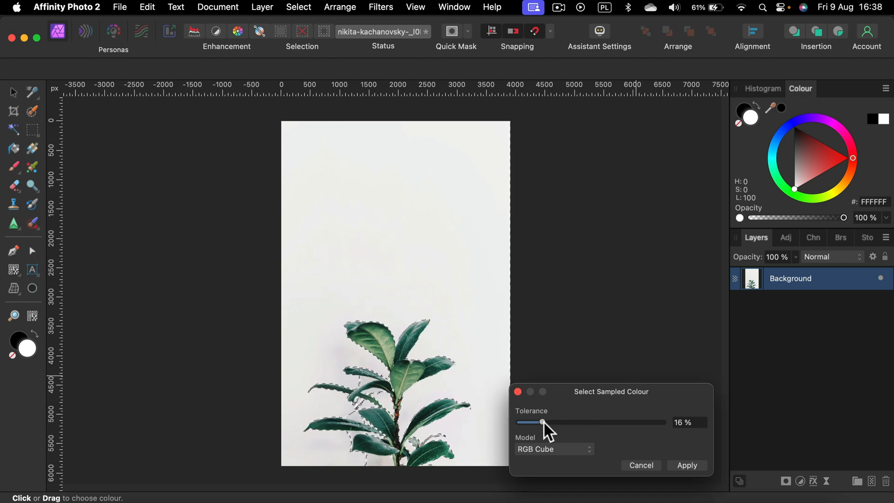
{"action": "left_click_drag", "start_coordinate": [529, 422], "coordinate": [553, 422]}
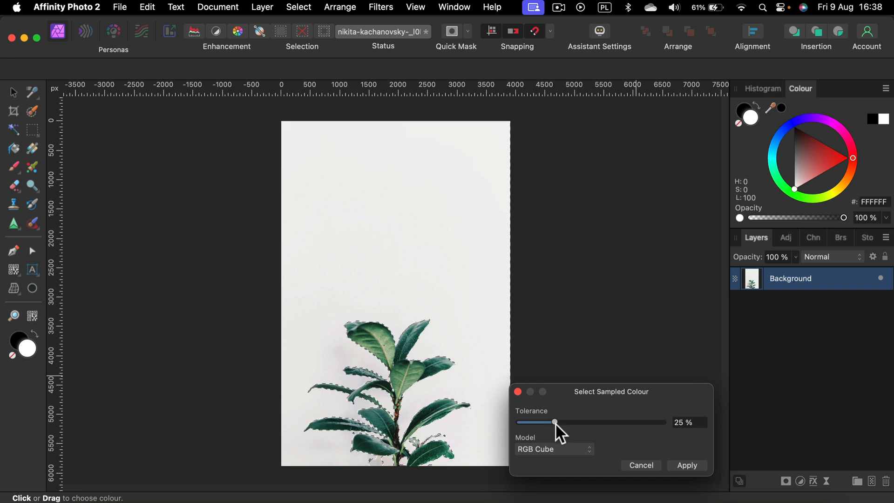
{"action": "left_click_drag", "start_coordinate": [553, 422], "coordinate": [577, 421]}
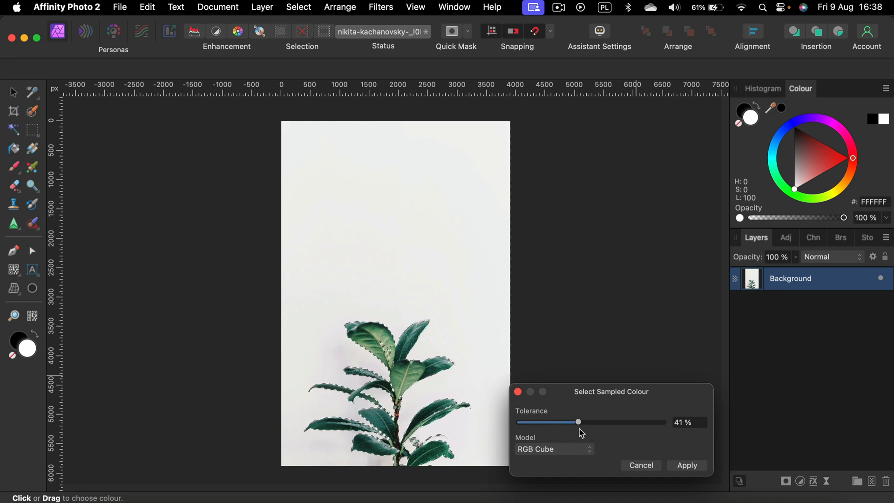
{"action": "left_click_drag", "start_coordinate": [578, 421], "coordinate": [563, 422]}
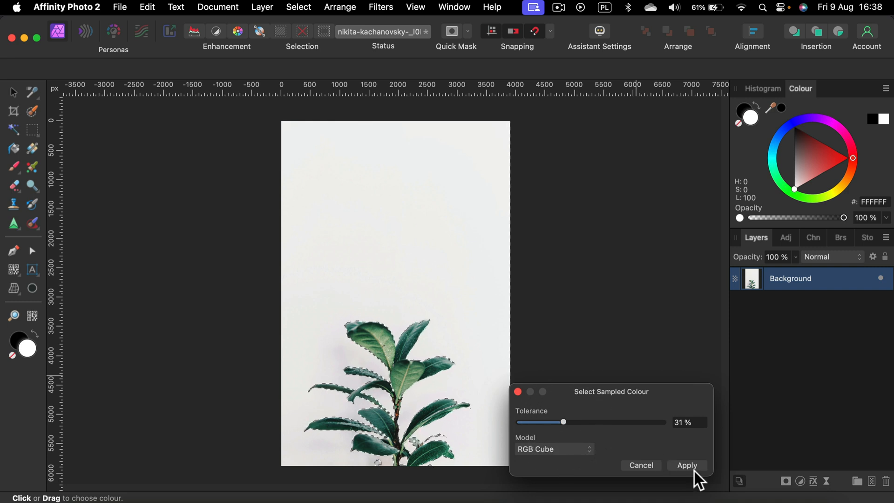
Apply the sampled backdrop selection, then invert the pixel selection onto the plant
{"action": "left_click", "coordinate": [686, 465]}
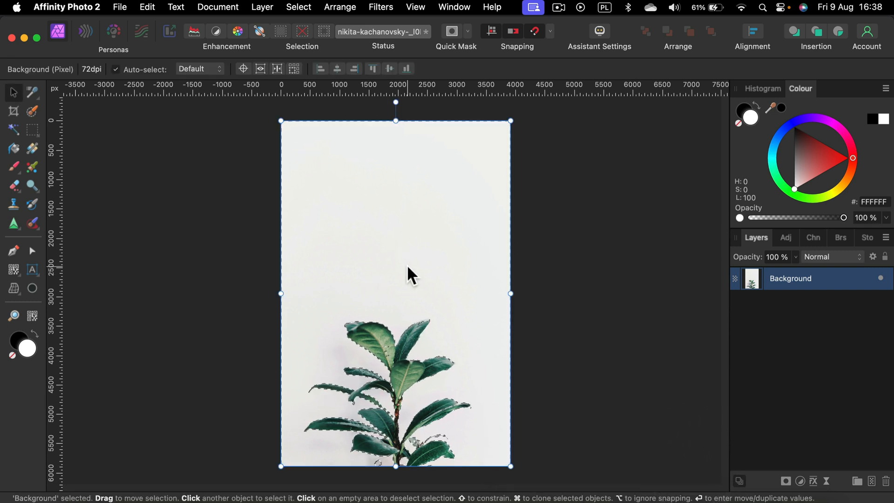
{"action": "mouse_move", "coordinate": [447, 405]}
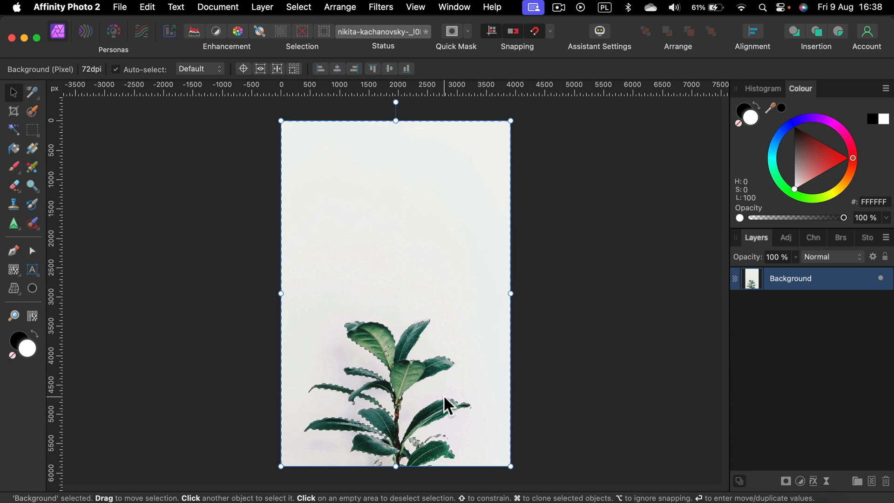
{"action": "mouse_move", "coordinate": [373, 45]}
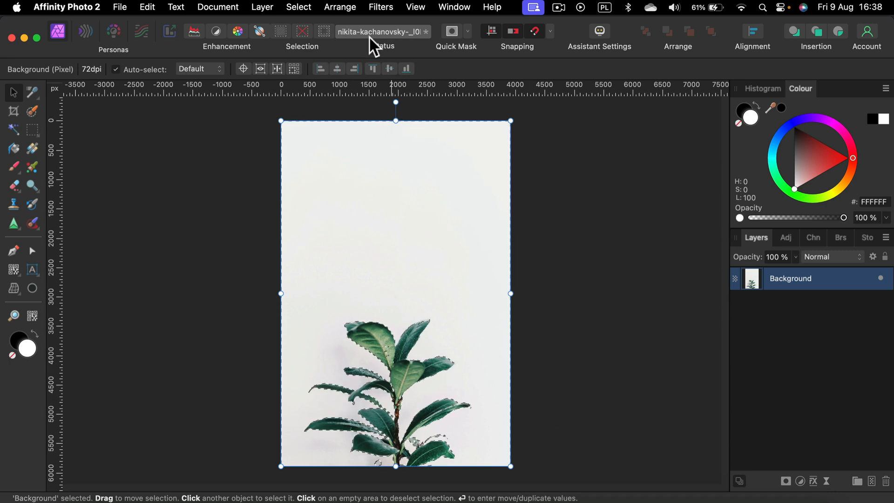
{"action": "left_click", "coordinate": [298, 7]}
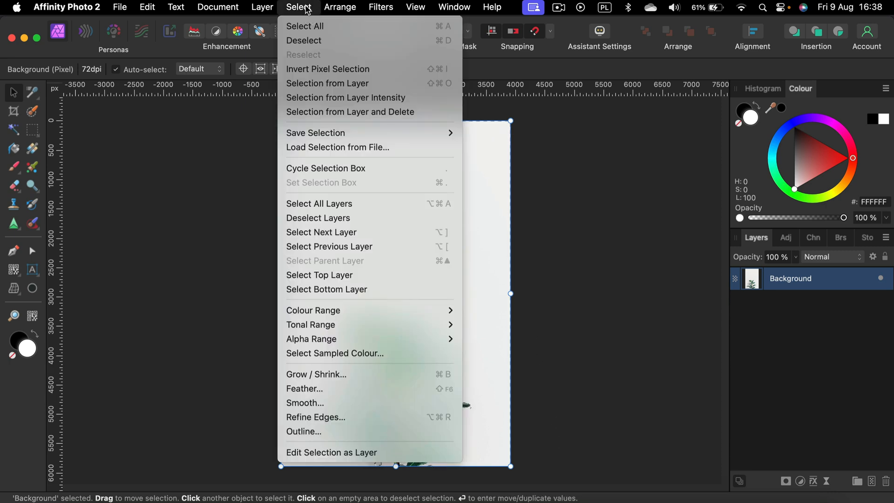
{"action": "mouse_move", "coordinate": [328, 69]}
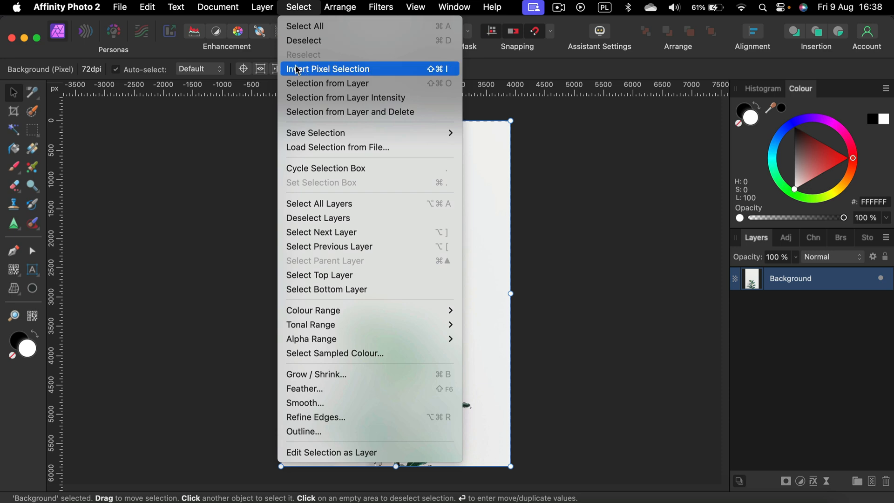
{"action": "left_click", "coordinate": [329, 69]}
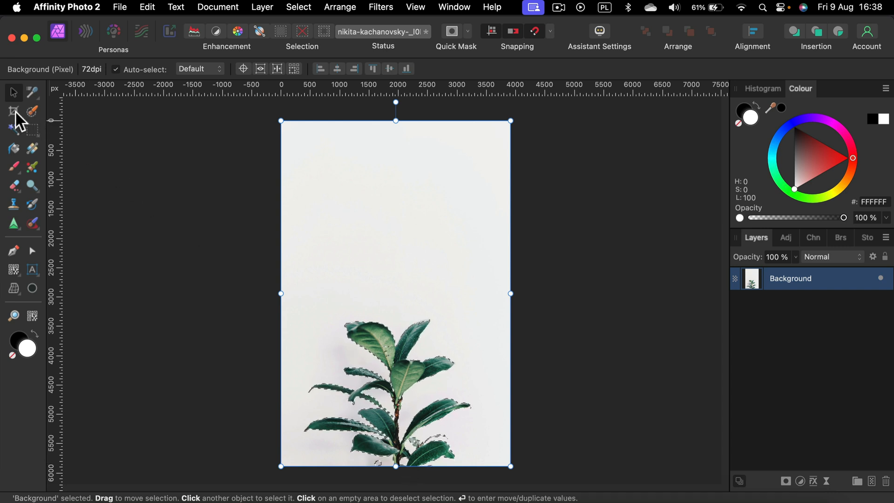
{"action": "mouse_move", "coordinate": [33, 111]}
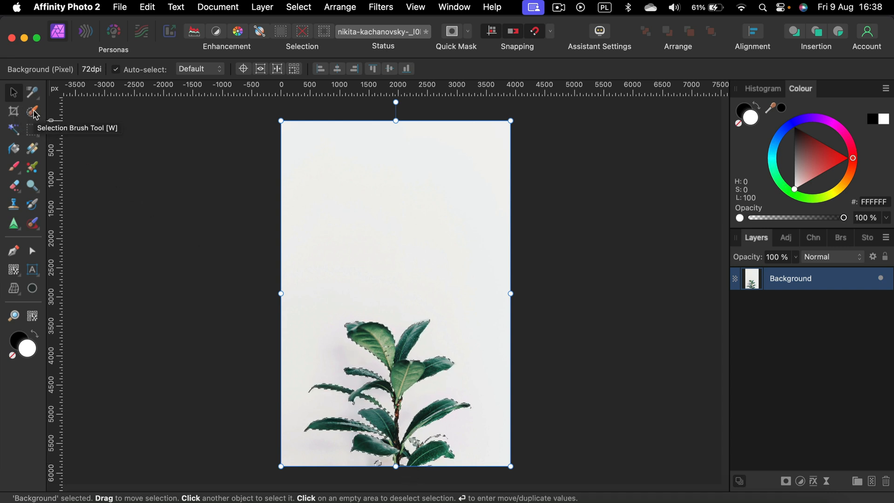
Launch Refine Selection from the Selection Brush Tool and set the adjustment brush to Background
{"action": "left_click", "coordinate": [32, 111]}
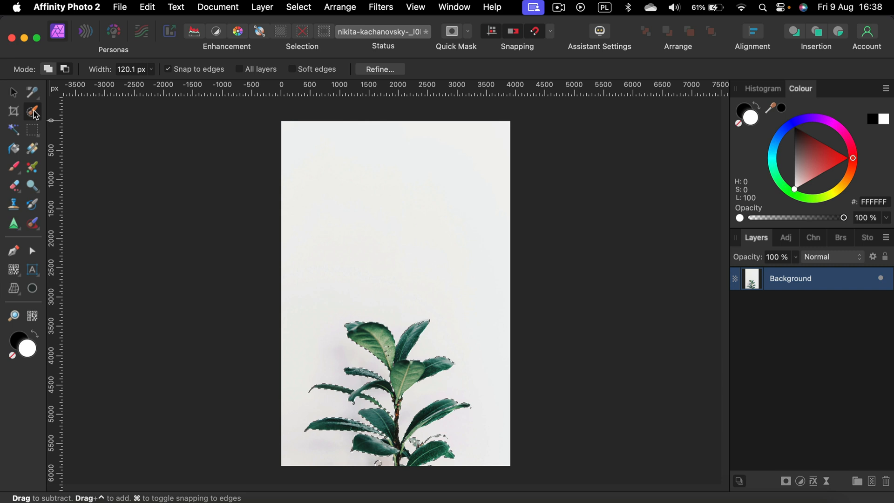
{"action": "mouse_move", "coordinate": [104, 81]}
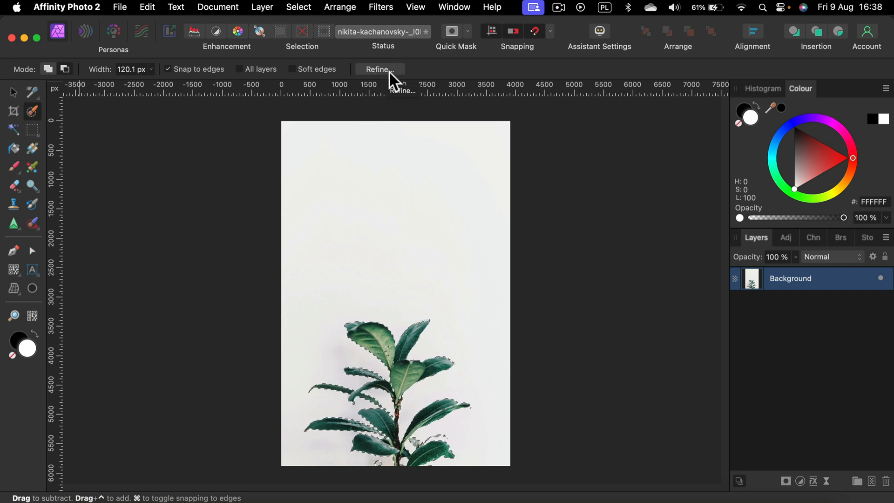
{"action": "left_click", "coordinate": [378, 69]}
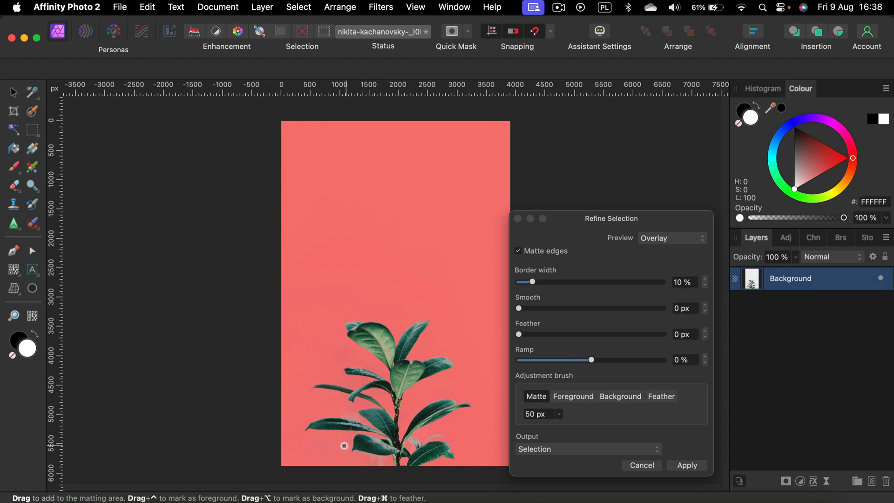
{"action": "mouse_move", "coordinate": [346, 265]}
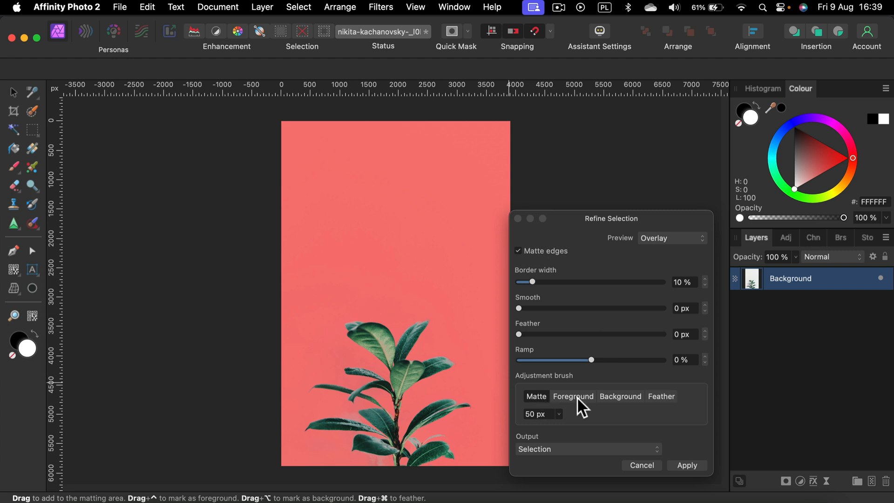
{"action": "left_click", "coordinate": [573, 396]}
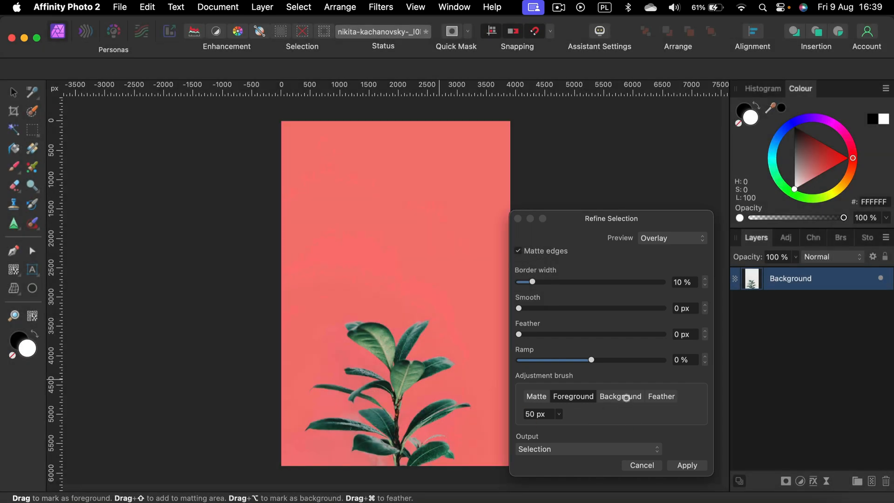
{"action": "left_click", "coordinate": [620, 396]}
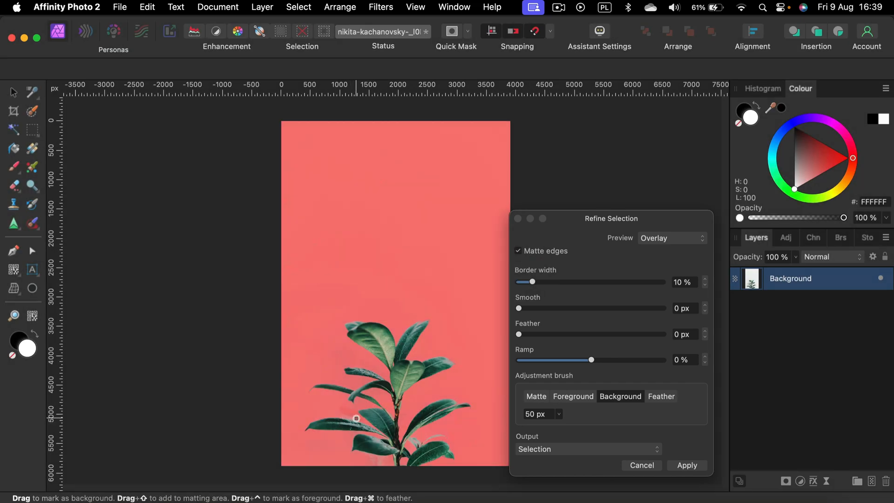
Paint two Background strokes over leftover backdrop beside the lower leaves
{"action": "left_click_drag", "start_coordinate": [356, 419], "coordinate": [369, 429]}
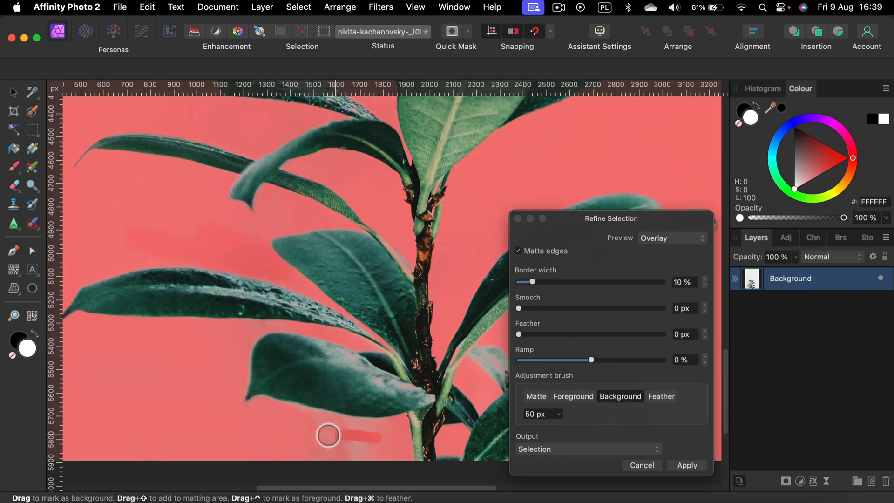
{"action": "left_click_drag", "start_coordinate": [328, 435], "coordinate": [346, 454]}
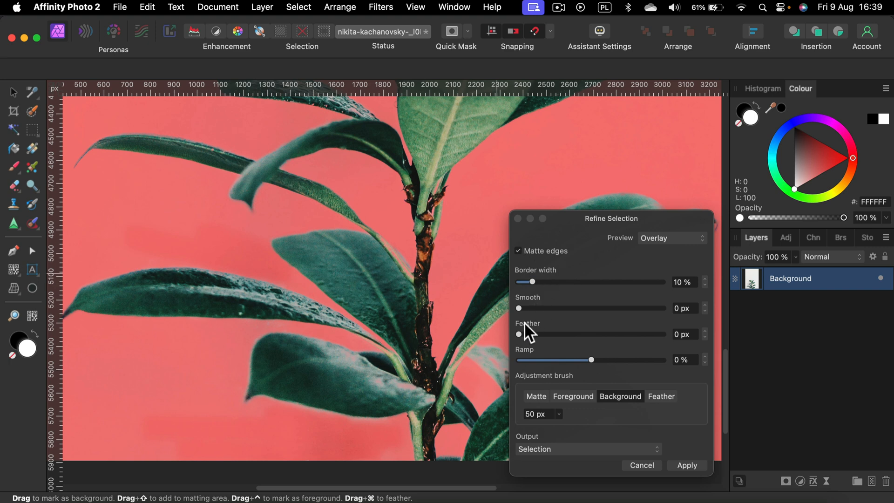
{"action": "mouse_move", "coordinate": [550, 292]}
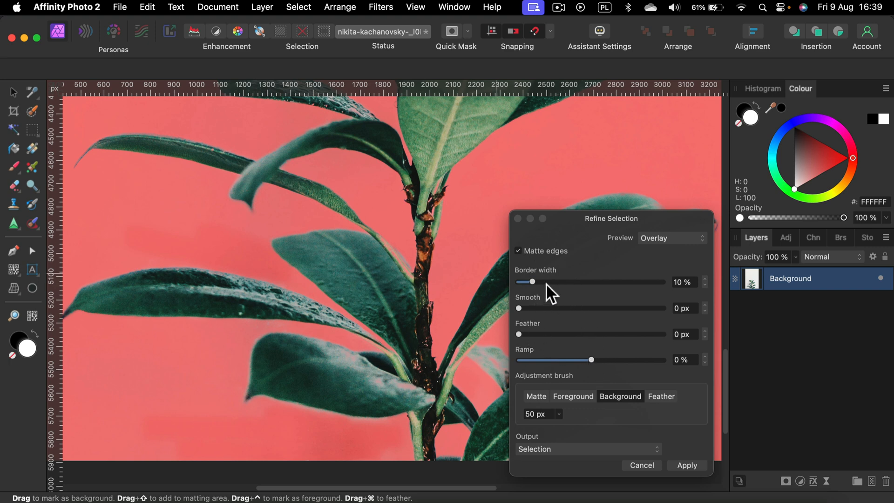
{"action": "mouse_move", "coordinate": [551, 292]}
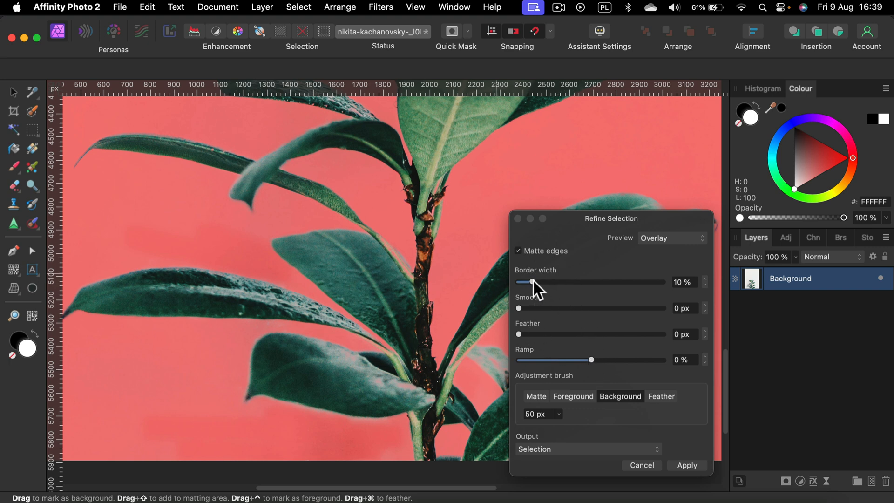
Set border width to 12% and apply the refinement as a new layer with mask
{"action": "left_click_drag", "start_coordinate": [530, 281], "coordinate": [533, 282]}
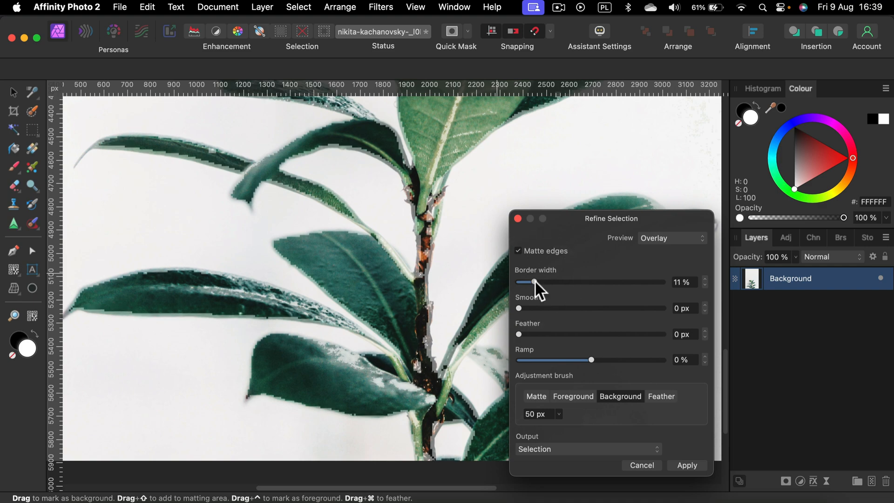
{"action": "left_click_drag", "start_coordinate": [528, 282], "coordinate": [532, 281]}
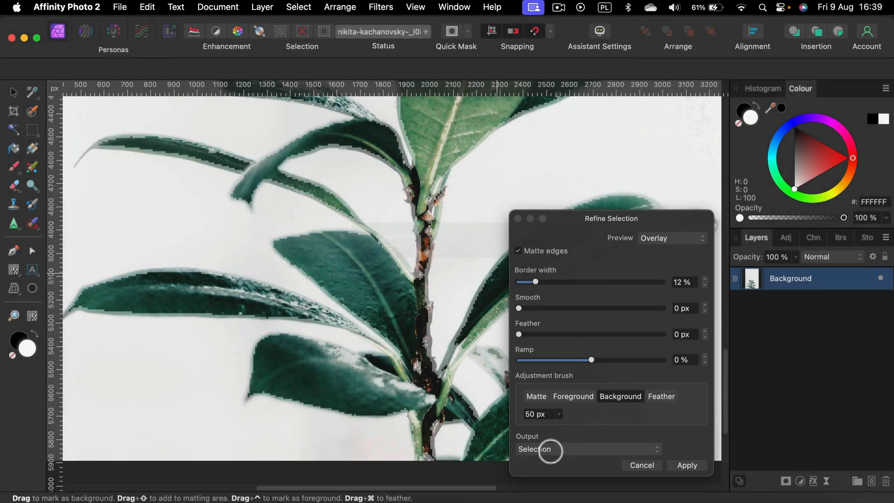
{"action": "left_click", "coordinate": [587, 449]}
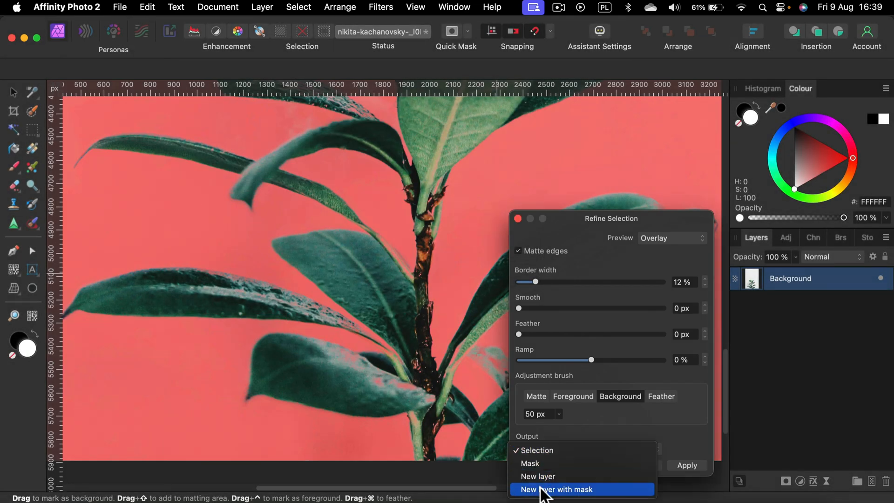
{"action": "left_click", "coordinate": [560, 489]}
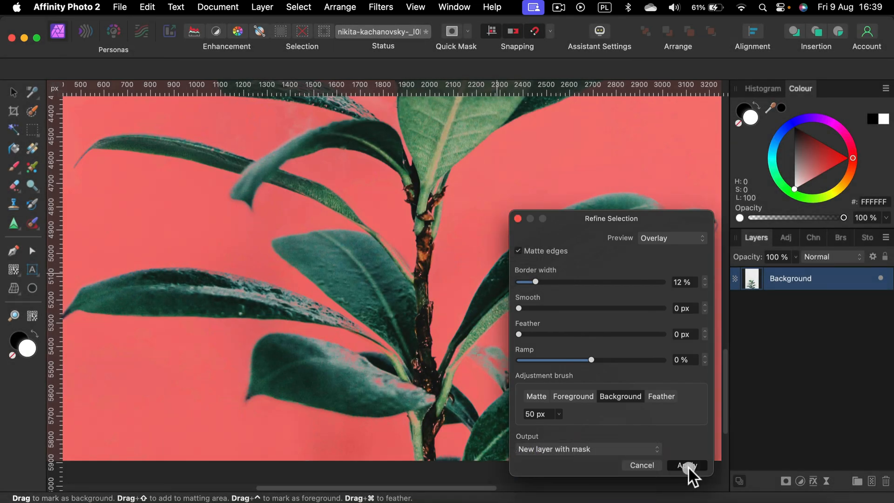
{"action": "left_click", "coordinate": [686, 464]}
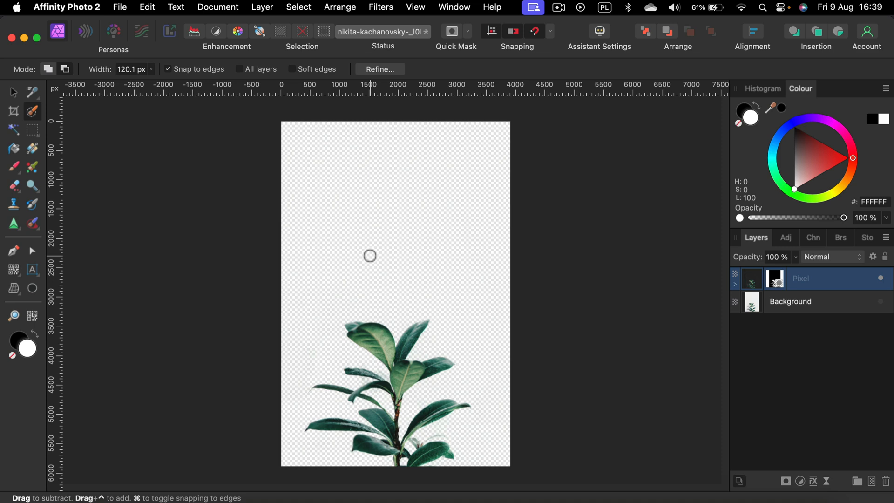
{"action": "mouse_move", "coordinate": [540, 365]}
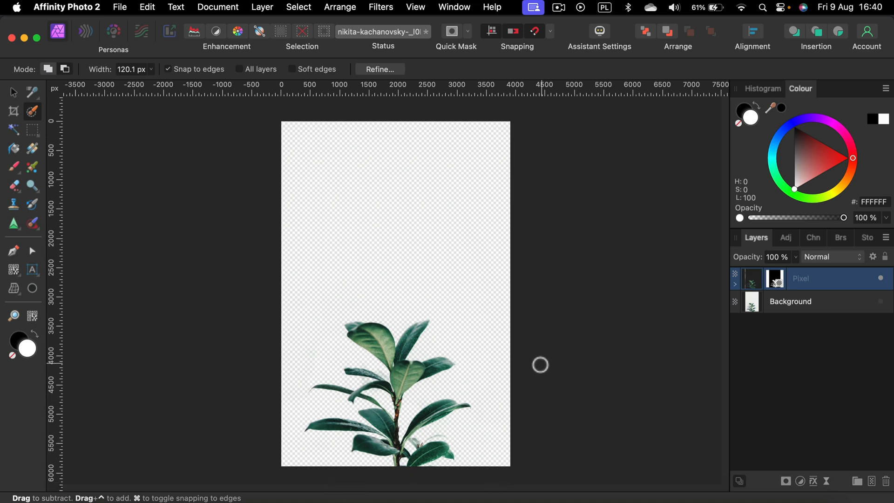
{"action": "mouse_move", "coordinate": [546, 229]}
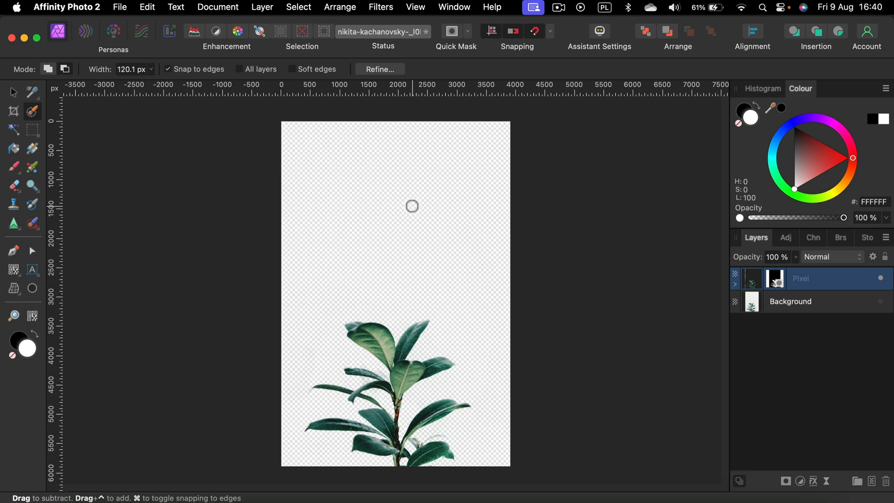
{"action": "left_click", "coordinate": [298, 7]}
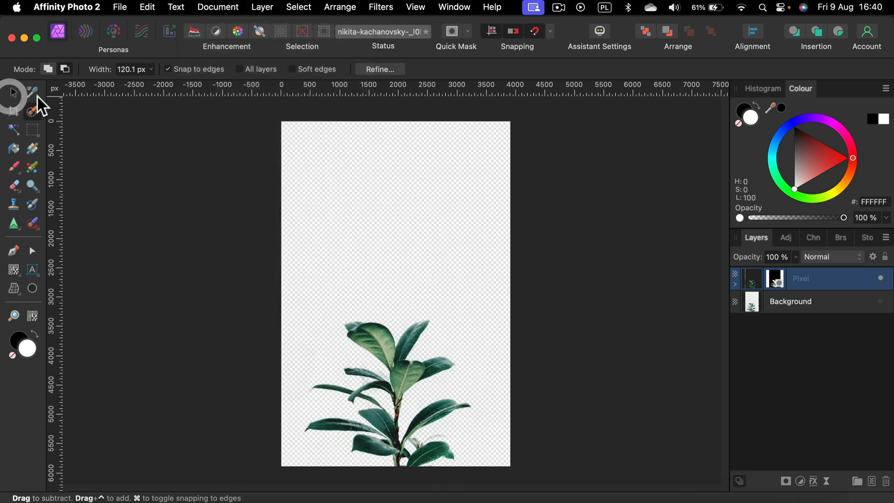
Flood-select the white backdrop with 14% tolerance and Antialias enabled
{"action": "left_click", "coordinate": [14, 92]}
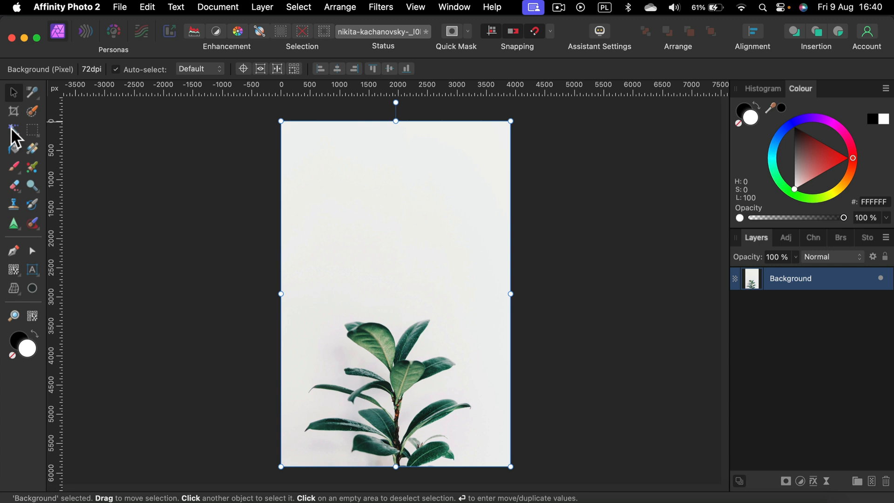
{"action": "mouse_move", "coordinate": [13, 130]}
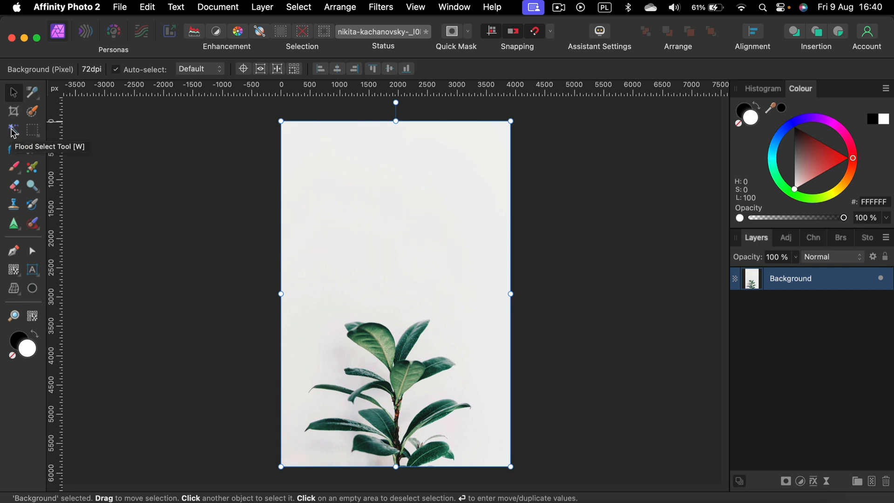
{"action": "left_click", "coordinate": [13, 130]}
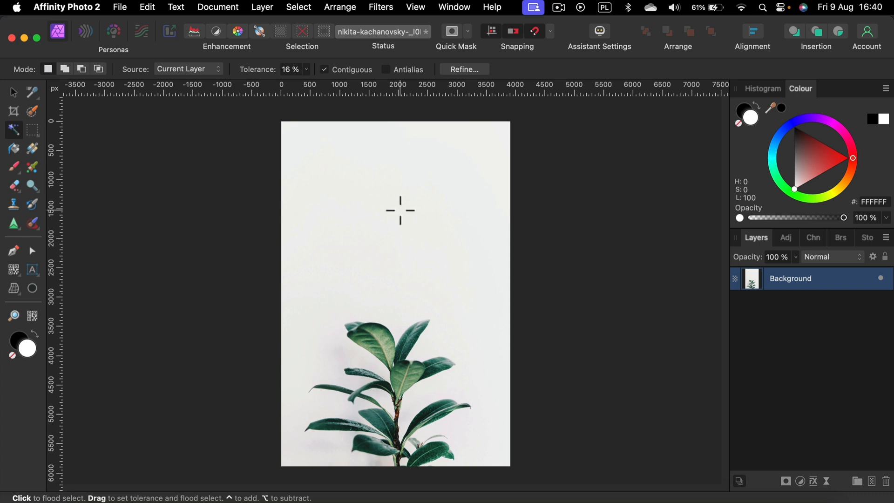
{"action": "mouse_move", "coordinate": [395, 184]}
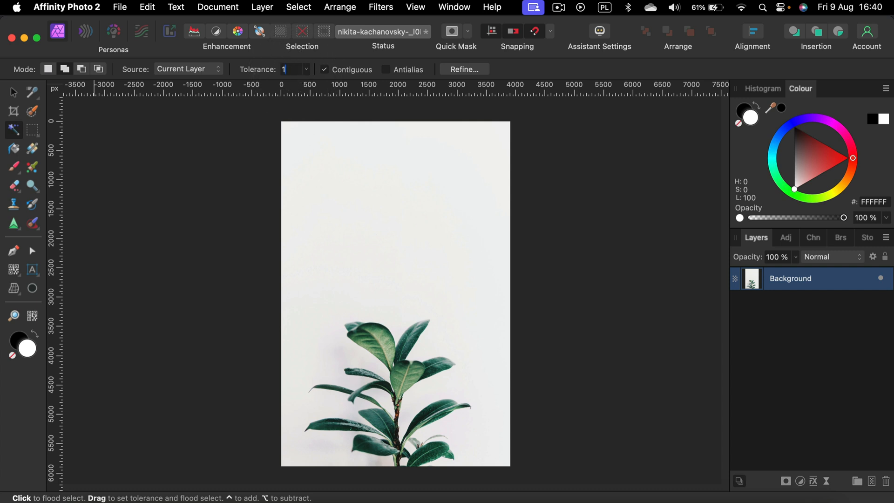
{"action": "type", "text": "14 %"}
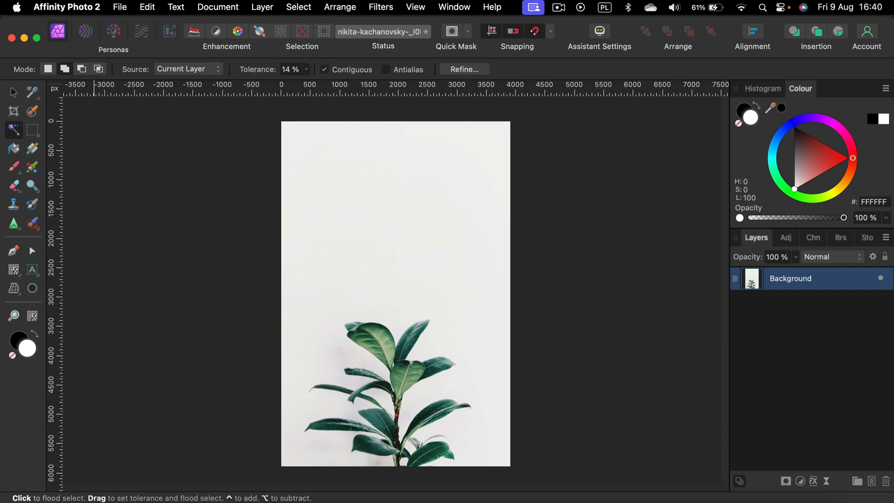
{"action": "mouse_move", "coordinate": [390, 76]}
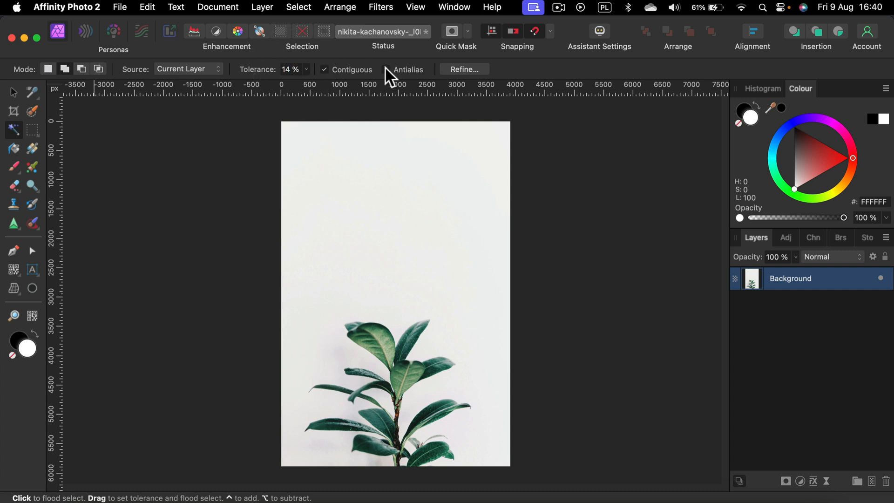
{"action": "left_click", "coordinate": [386, 69]}
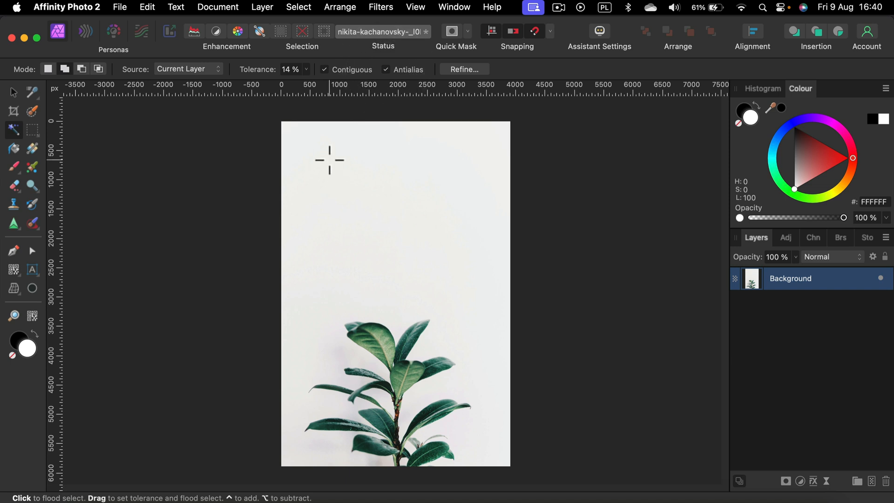
{"action": "mouse_move", "coordinate": [429, 217]}
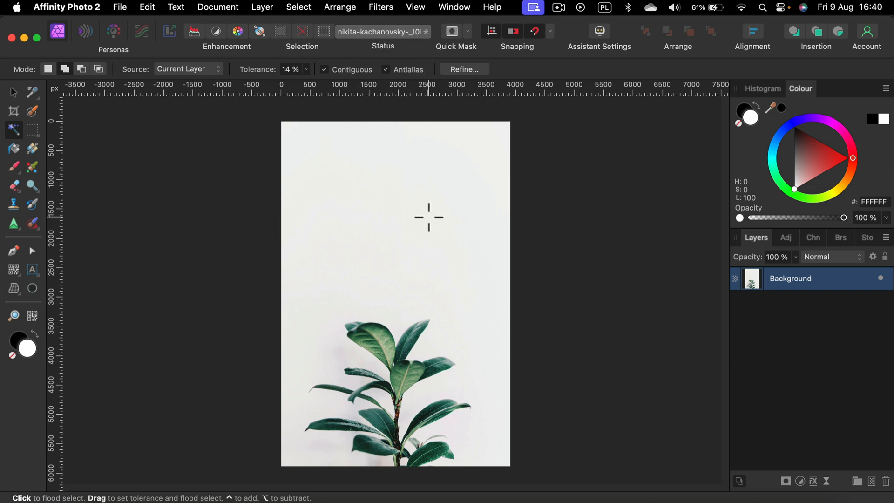
{"action": "left_click", "coordinate": [353, 354]}
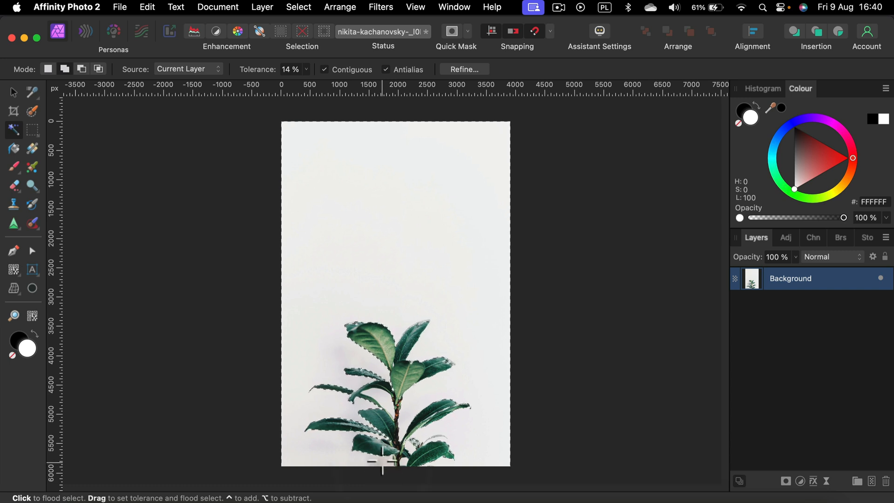
{"action": "mouse_move", "coordinate": [480, 441]}
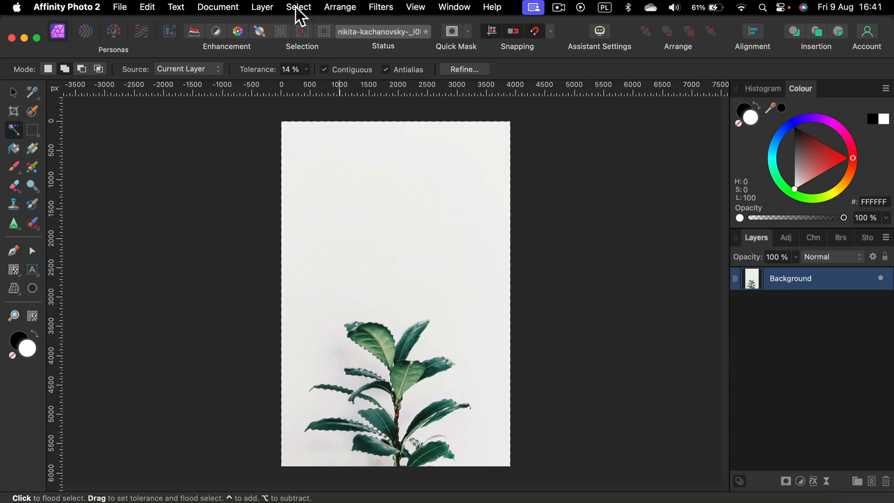
Invert the backdrop selection onto the plant and begin refining its edges
{"action": "left_click", "coordinate": [297, 7]}
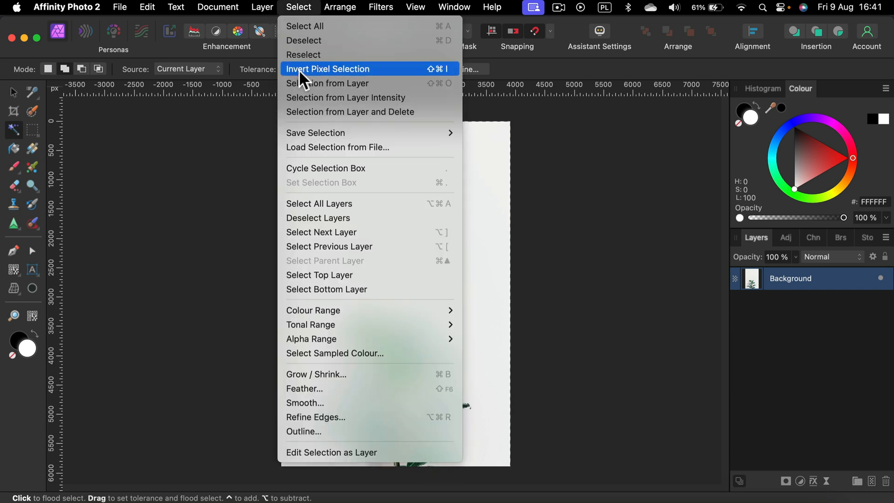
{"action": "left_click", "coordinate": [327, 69]}
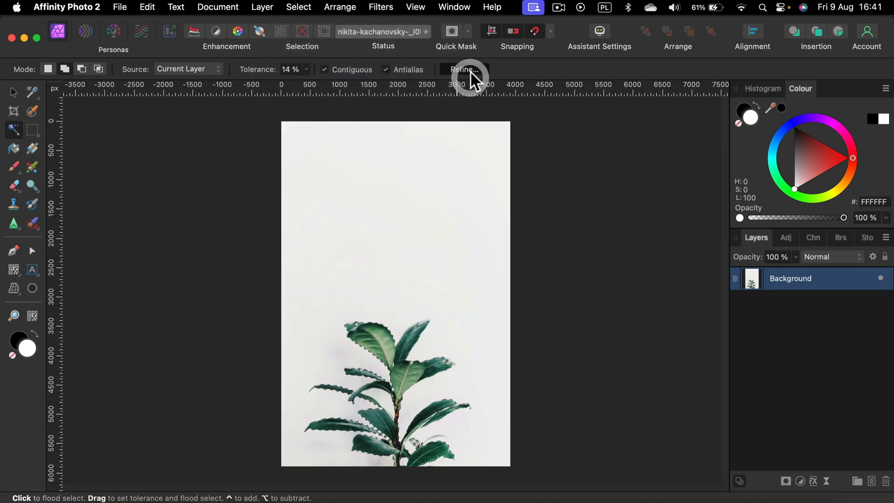
{"action": "left_click", "coordinate": [465, 69]}
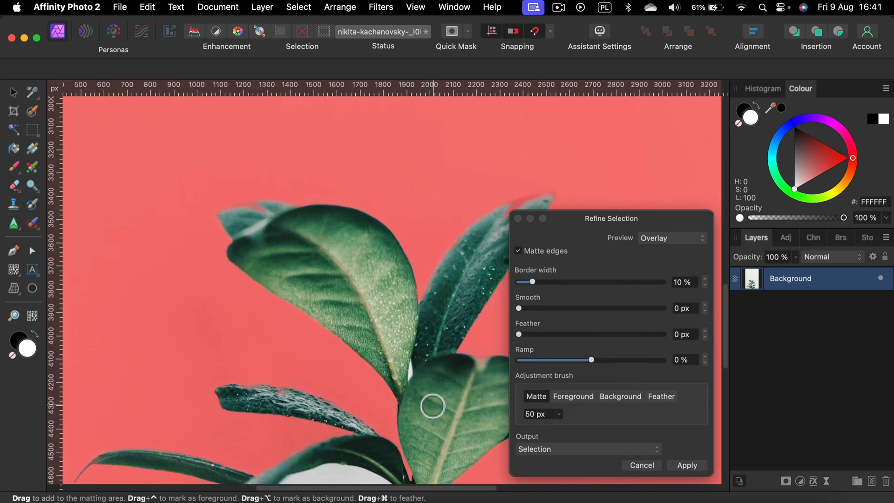
{"action": "scroll", "scroll_direction": "down", "scroll_amount": 3}
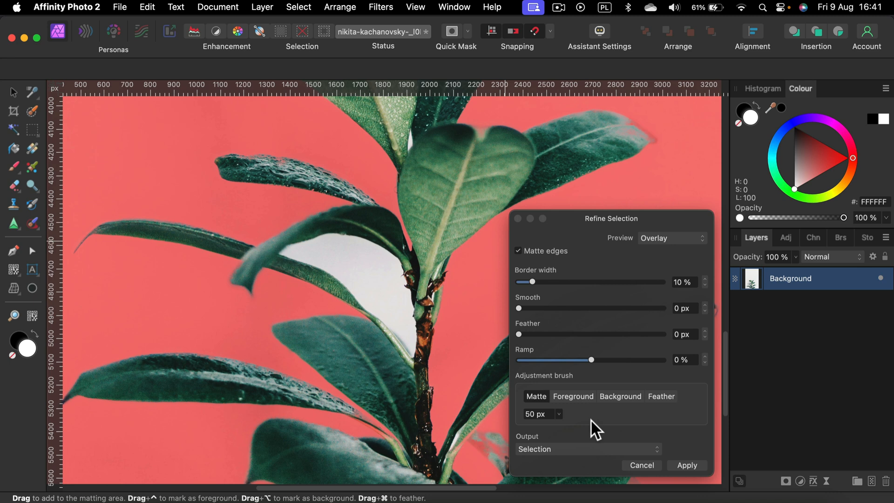
Brush the white gaps between the leaves and along the stem as background
{"action": "left_click", "coordinate": [619, 396]}
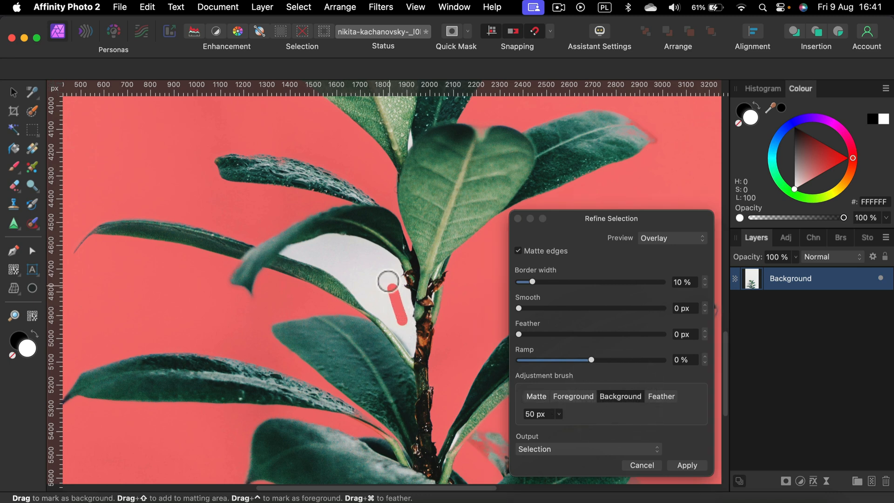
{"action": "left_click_drag", "start_coordinate": [398, 279], "coordinate": [389, 316]}
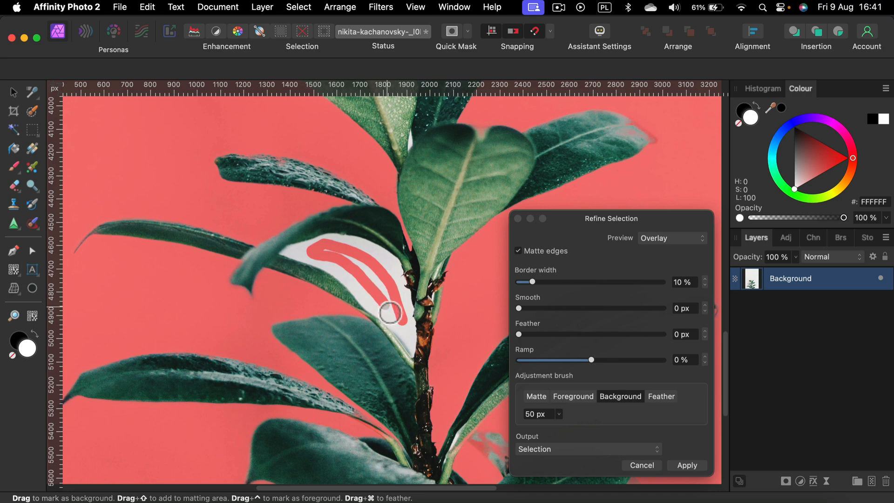
{"action": "left_click_drag", "start_coordinate": [388, 312], "coordinate": [388, 262]}
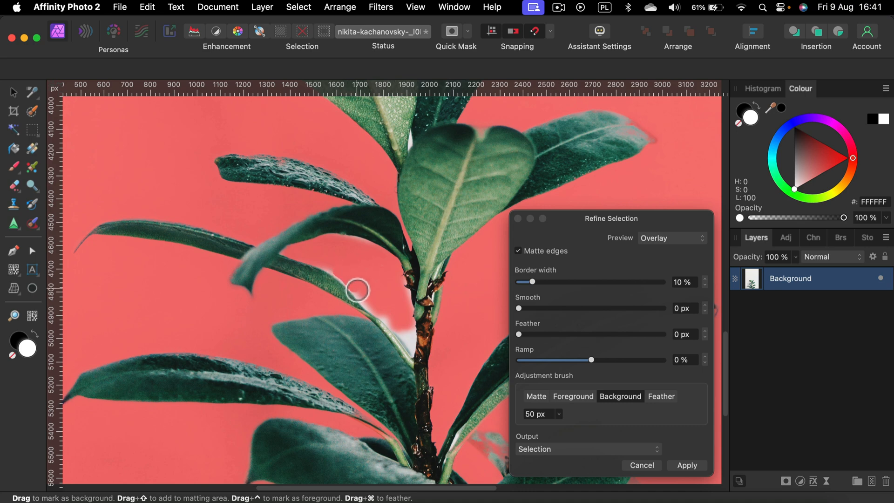
{"action": "left_click_drag", "start_coordinate": [358, 290], "coordinate": [401, 313]}
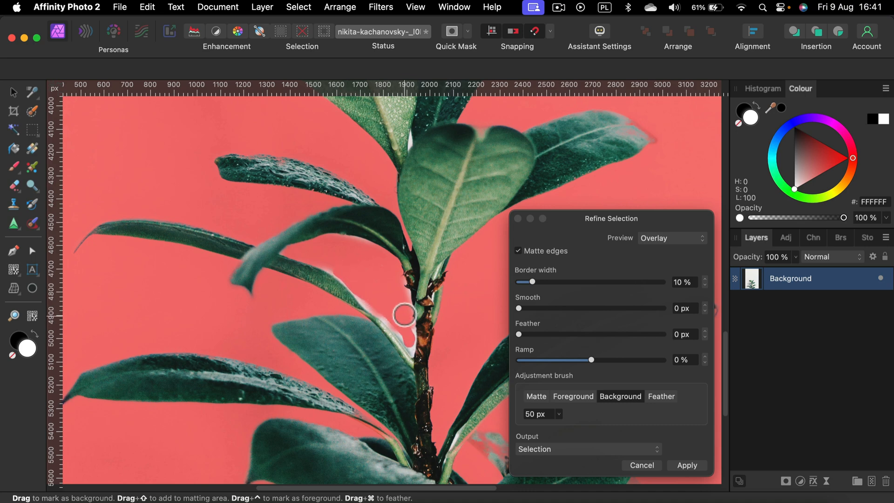
{"action": "left_click_drag", "start_coordinate": [401, 313], "coordinate": [407, 345]}
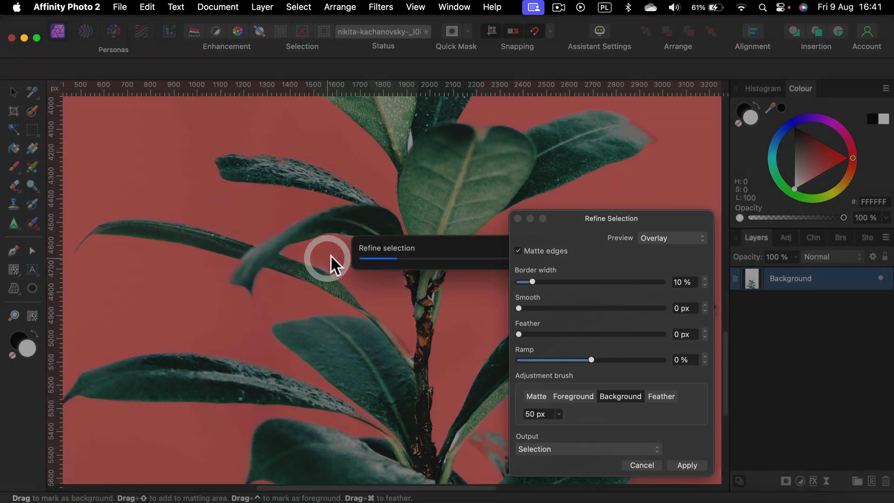
{"action": "left_click", "coordinate": [573, 396]}
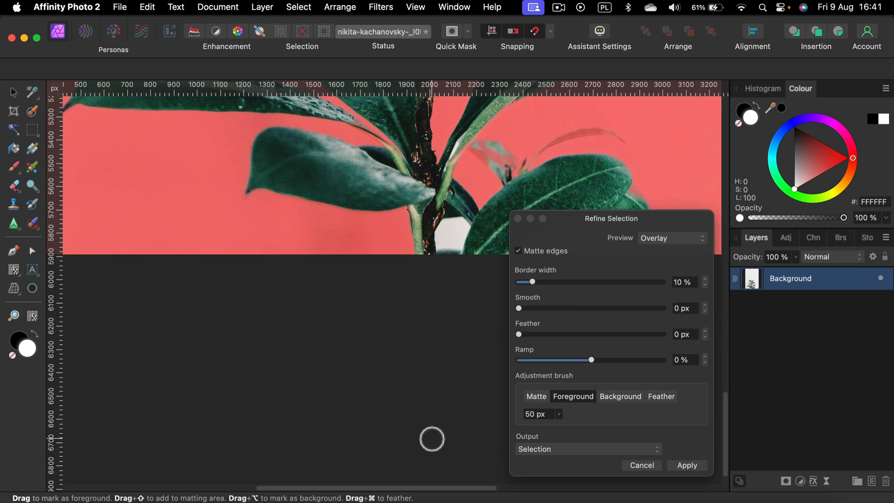
Return the adjustment brush to Background and apply the 10%-border refinement
{"action": "left_click", "coordinate": [620, 397]}
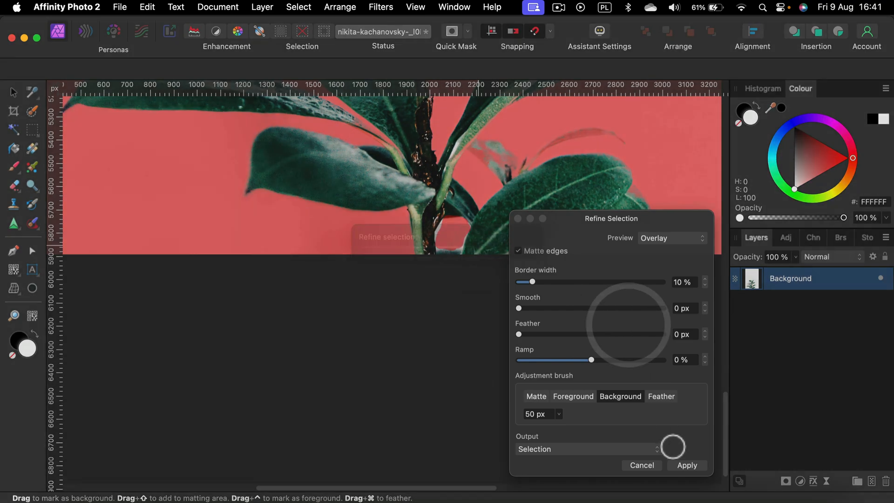
{"action": "left_click", "coordinate": [686, 465]}
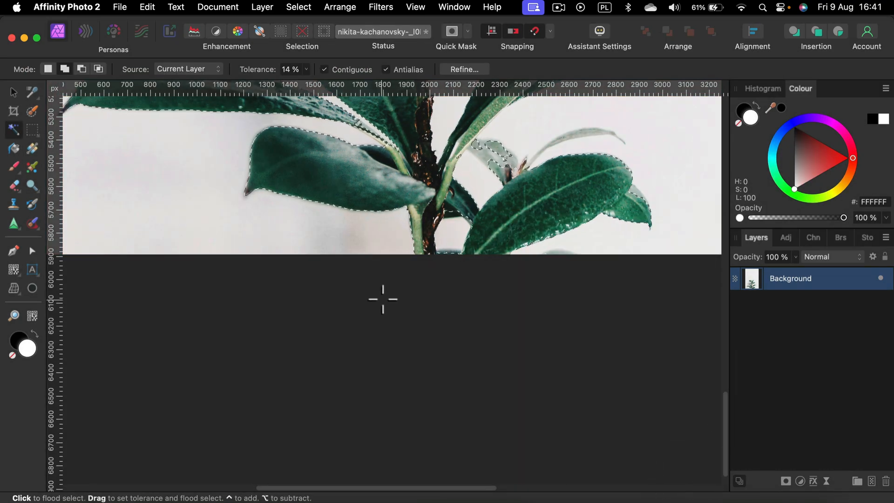
Copy the selected plant onto its own new layer
{"action": "scroll", "scroll_direction": "down", "scroll_amount": 3}
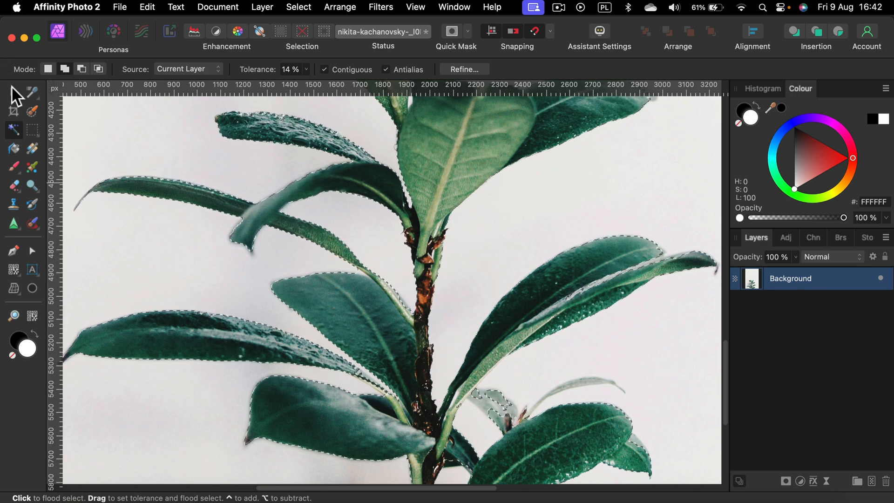
{"action": "mouse_move", "coordinate": [13, 92]}
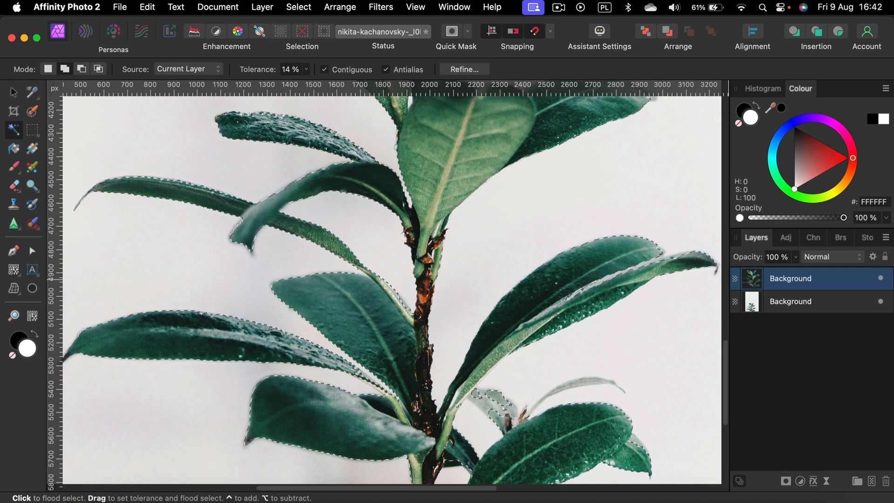
{"action": "key", "text": "Delete"}
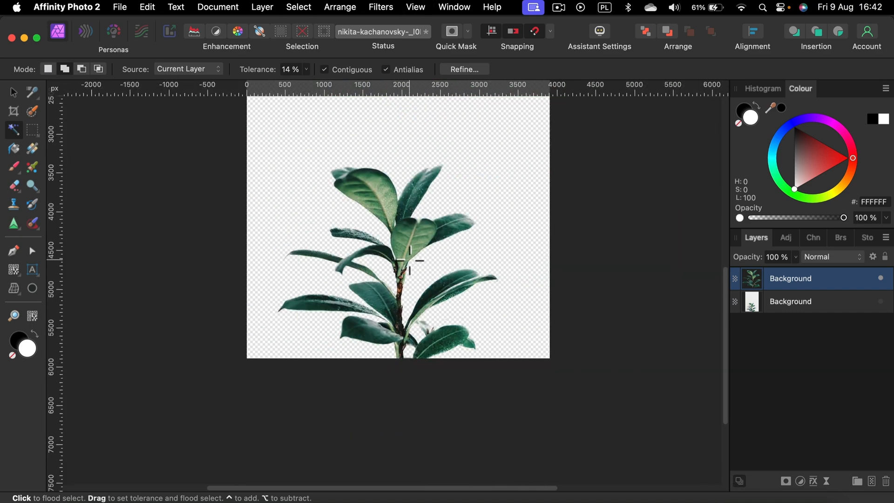
{"action": "scroll", "scroll_direction": "down", "scroll_amount": 3}
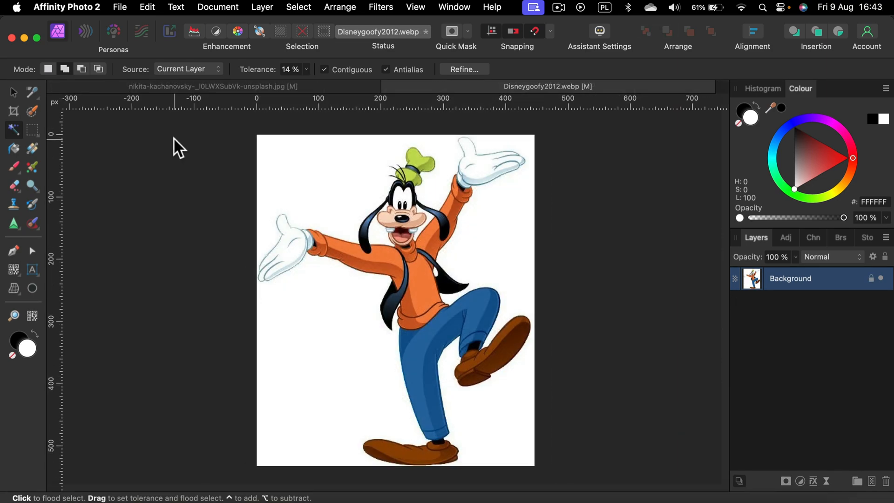
{"action": "mouse_move", "coordinate": [178, 141]}
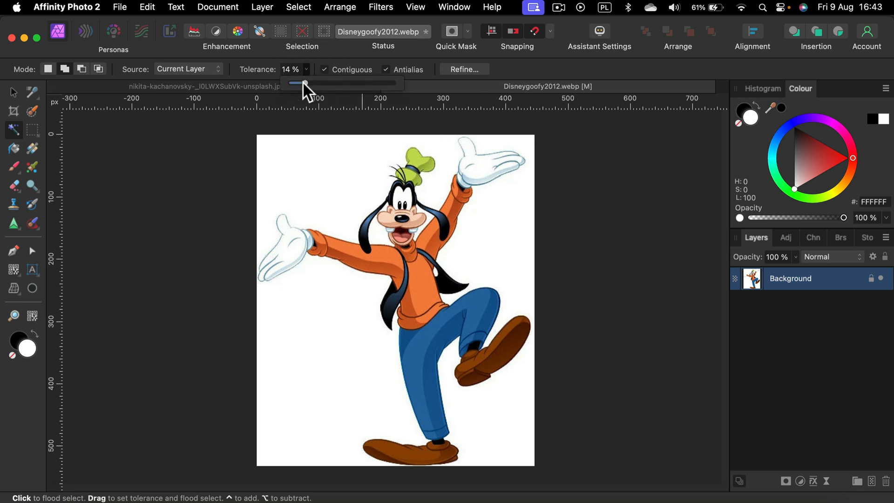
Lower Flood Select tolerance to 5% and select the white background around Goofy
{"action": "left_click_drag", "start_coordinate": [304, 83], "coordinate": [293, 83]}
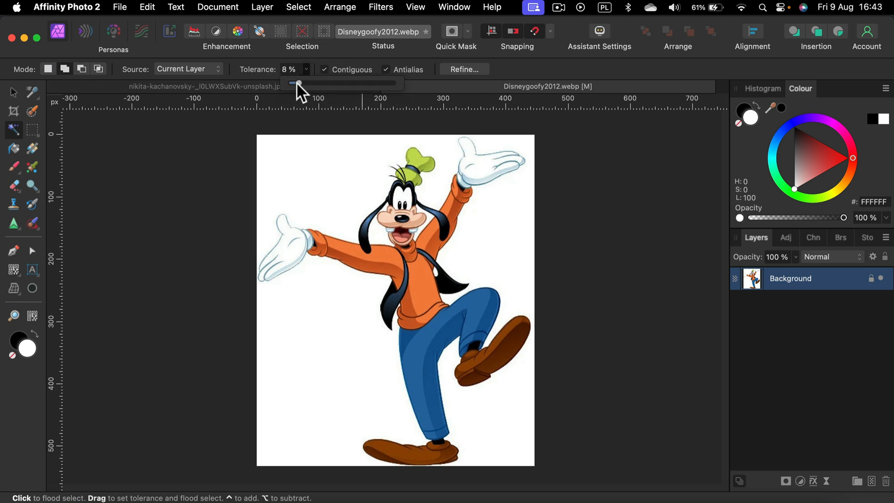
{"action": "left_click_drag", "start_coordinate": [297, 83], "coordinate": [294, 83]}
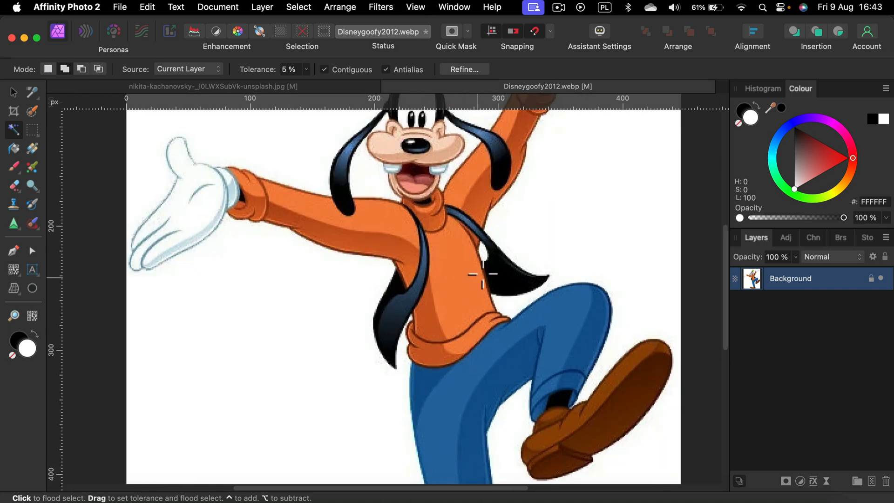
{"action": "left_click", "coordinate": [481, 276]}
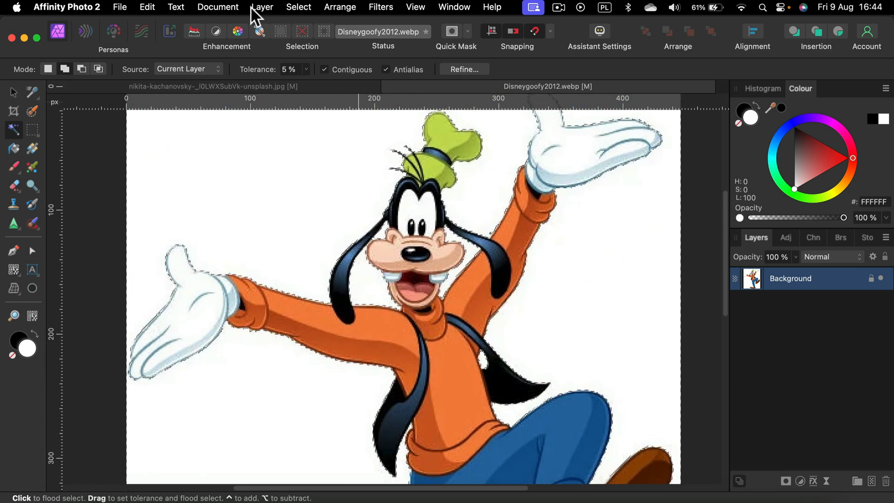
Refine Goofy's selection with 12% border width, 1 px smooth and feather, outputting a new masked layer
{"action": "left_click", "coordinate": [297, 7]}
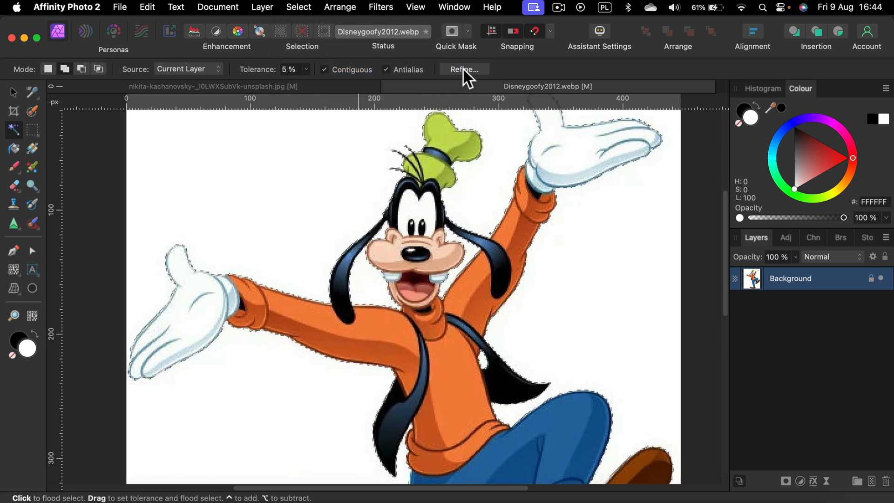
{"action": "left_click", "coordinate": [464, 69]}
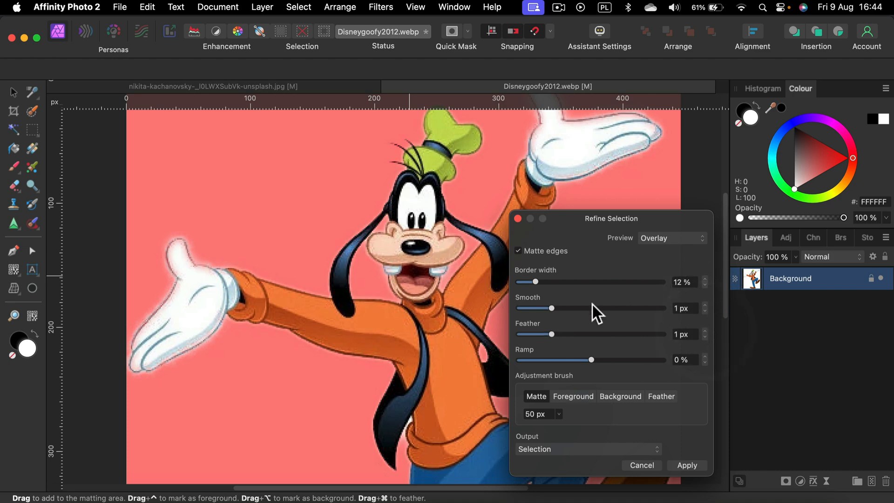
{"action": "scroll", "scroll_direction": "down", "scroll_amount": 3}
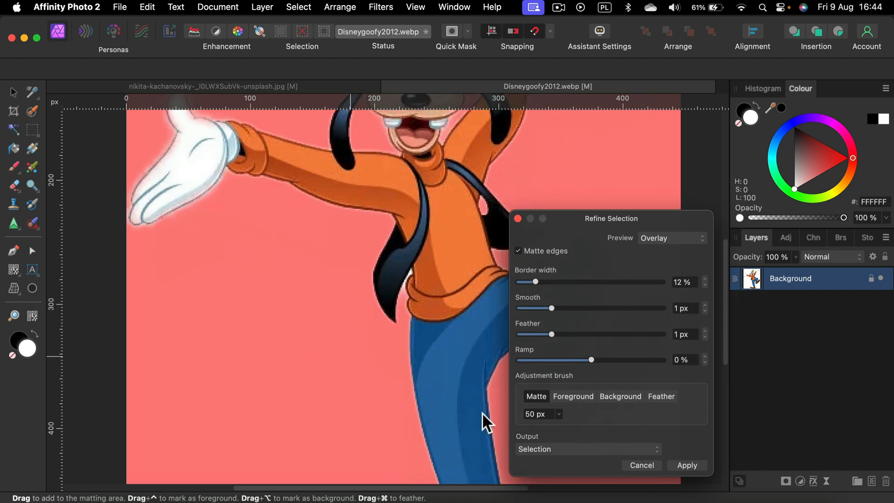
{"action": "left_click", "coordinate": [587, 449]}
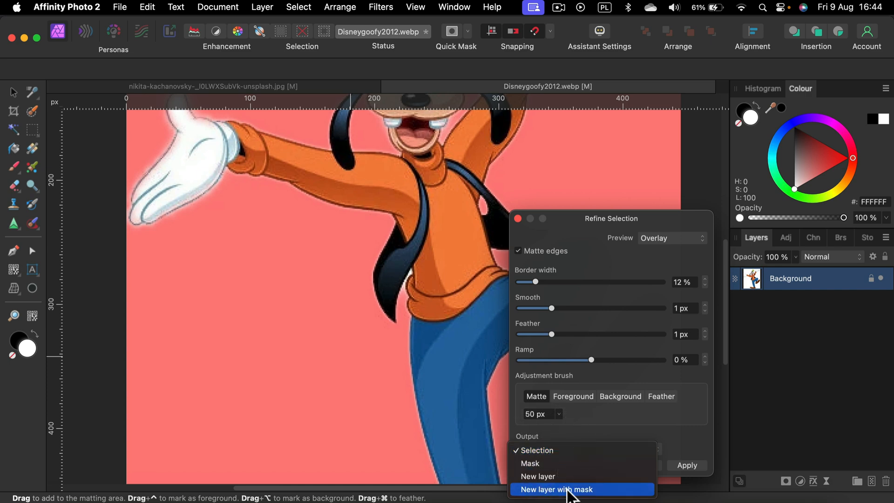
{"action": "left_click", "coordinate": [556, 489]}
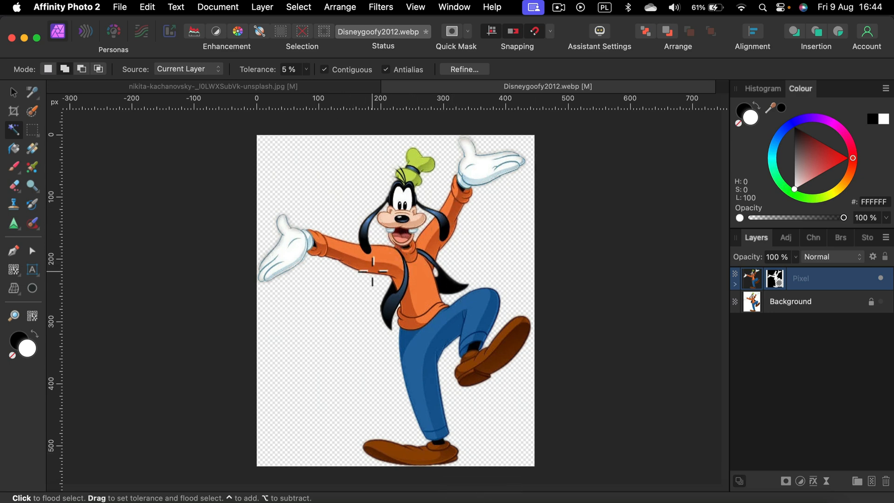
{"action": "mouse_move", "coordinate": [365, 286]}
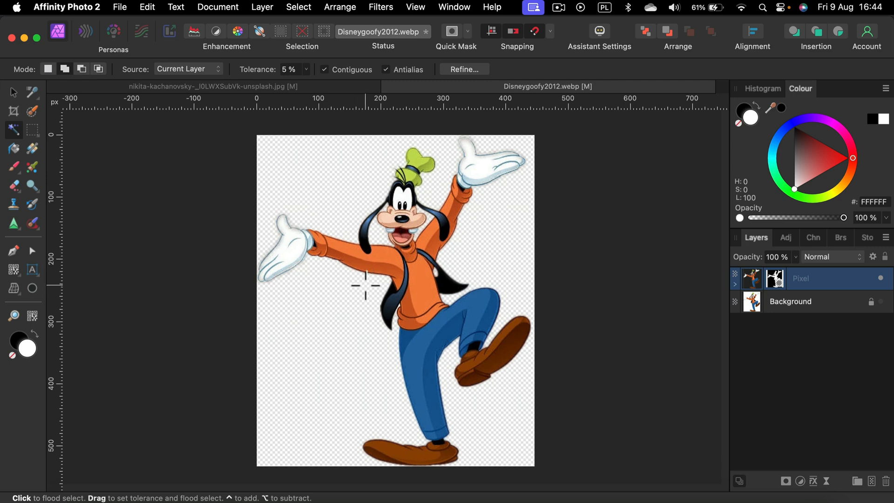
{"action": "mouse_move", "coordinate": [404, 414]}
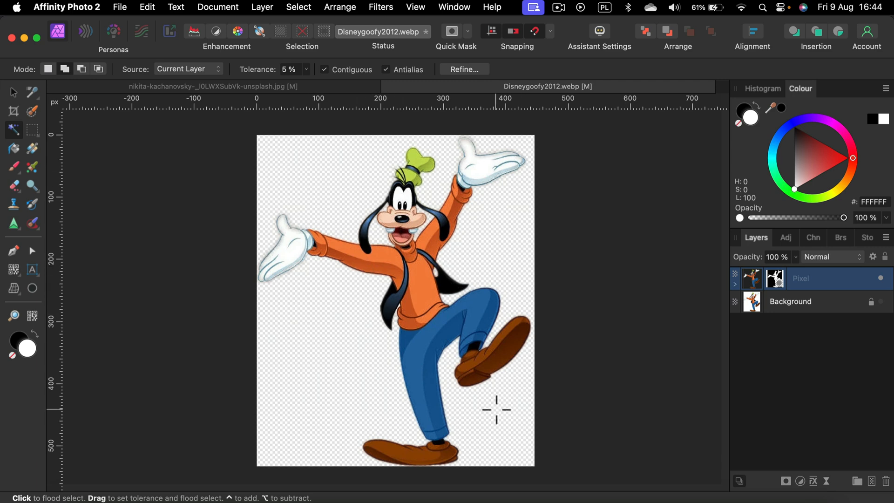
{"action": "mouse_move", "coordinate": [456, 427]}
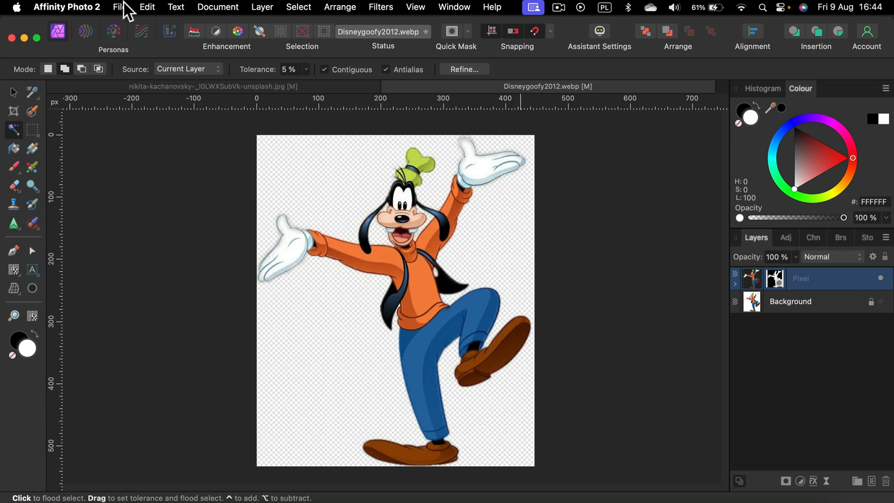
Open the Export dialog and choose PNG as the file format
{"action": "left_click", "coordinate": [120, 7]}
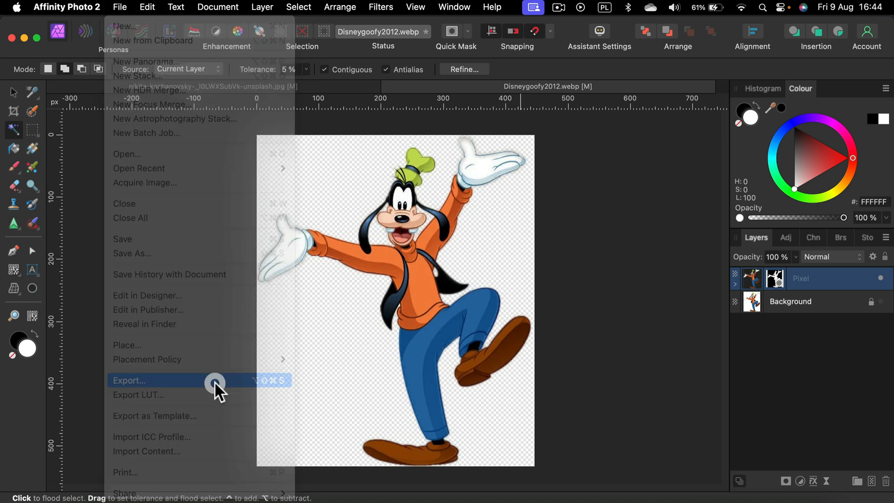
{"action": "left_click", "coordinate": [129, 380]}
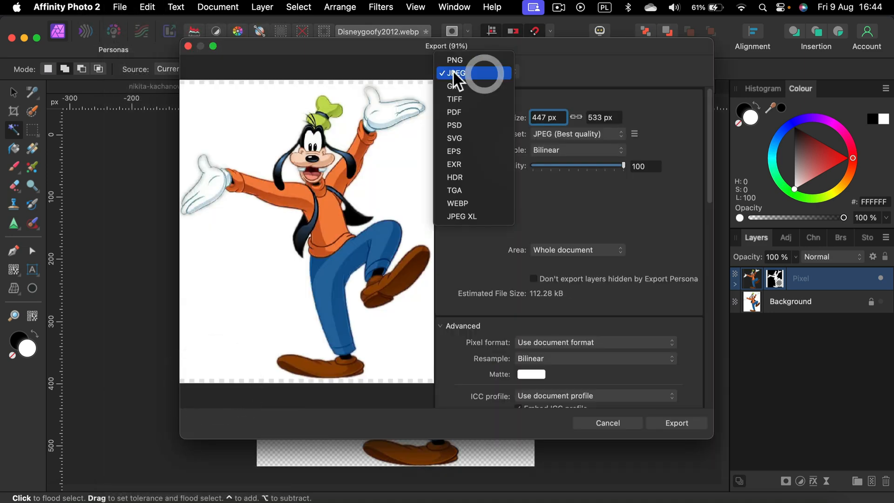
{"action": "left_click", "coordinate": [454, 73]}
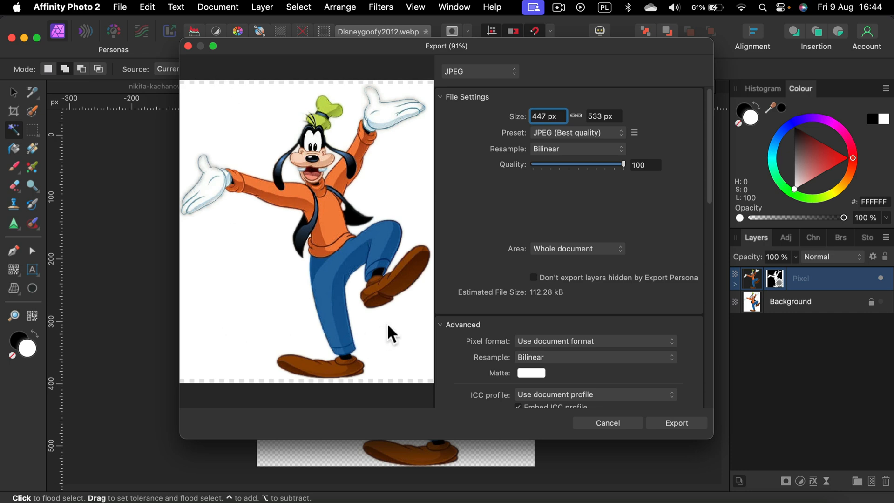
{"action": "left_click", "coordinate": [477, 71]}
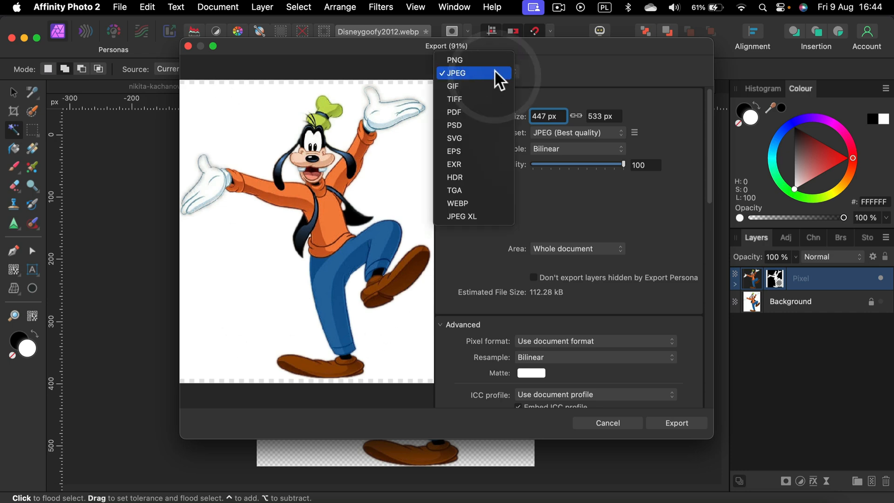
{"action": "left_click", "coordinate": [453, 59]}
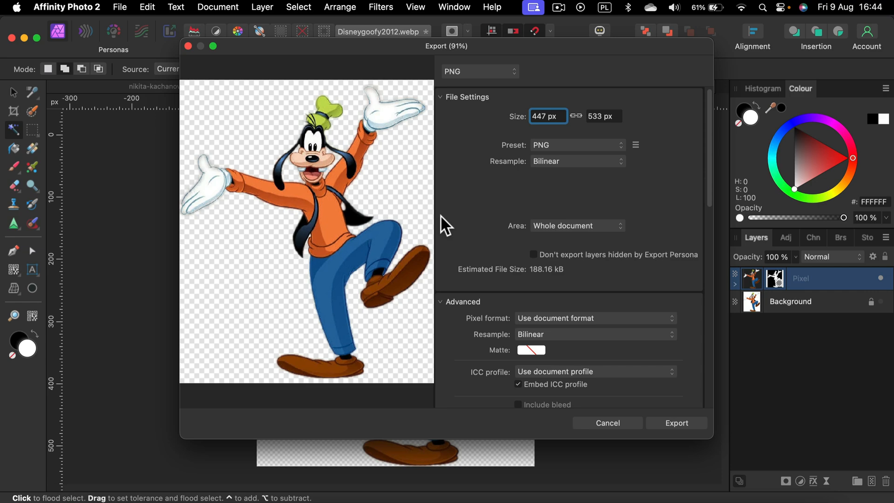
{"action": "mouse_move", "coordinate": [237, 283]}
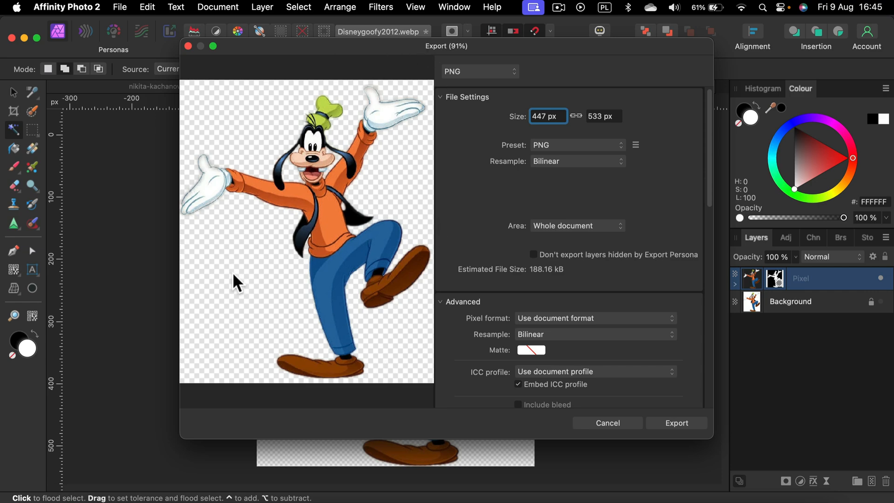